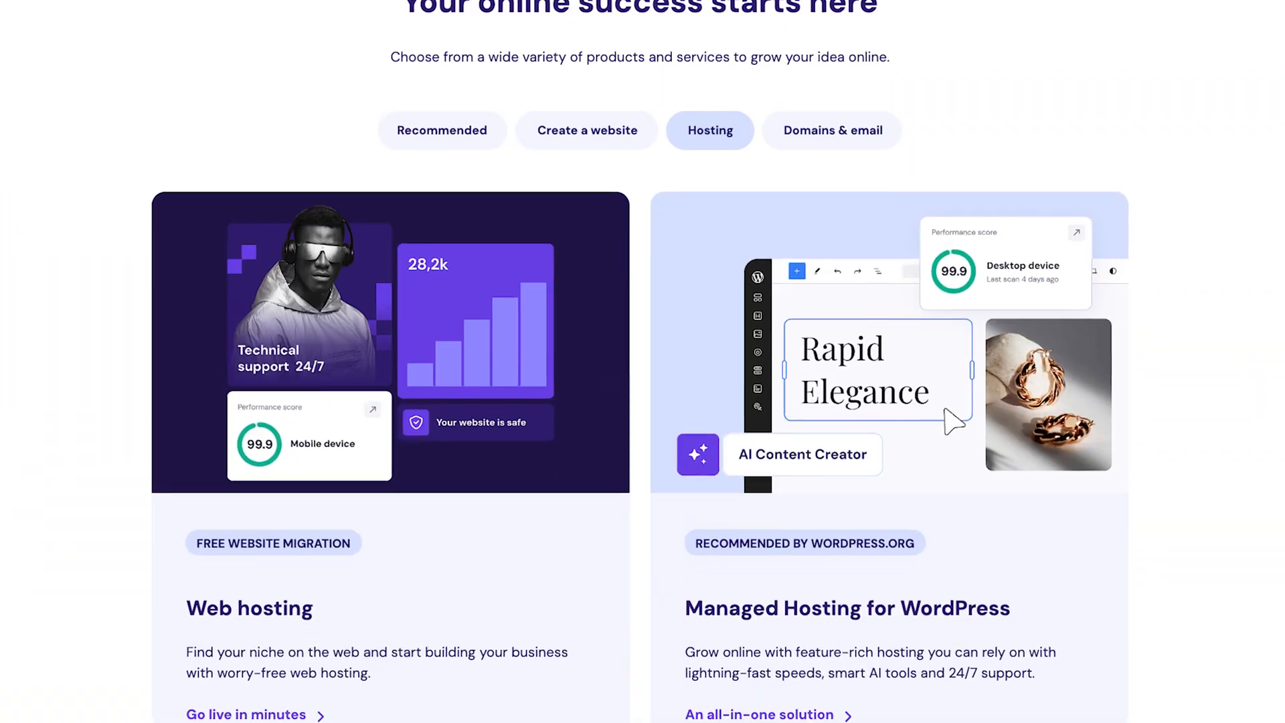
# - Scroll the Hostinger homepage to the Website Builder pricing and review the Premium and Business plan cards
pyautogui.scroll(-3)
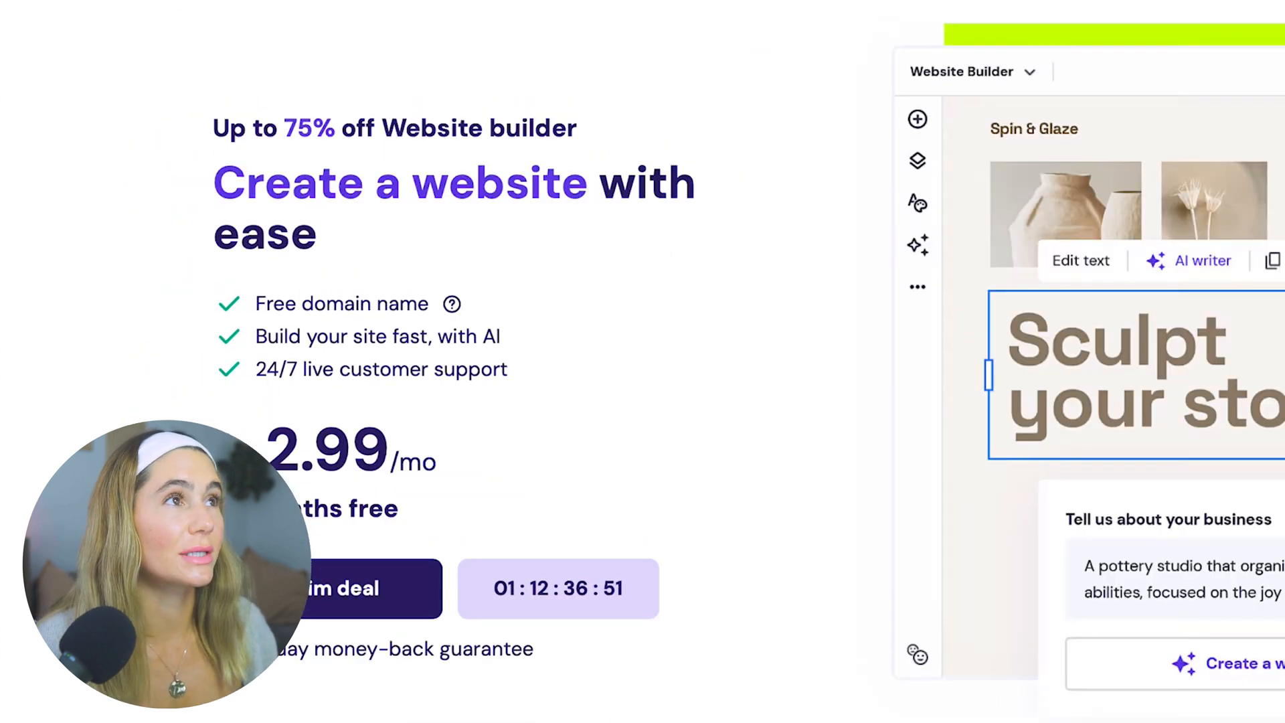
pyautogui.scroll(-3)
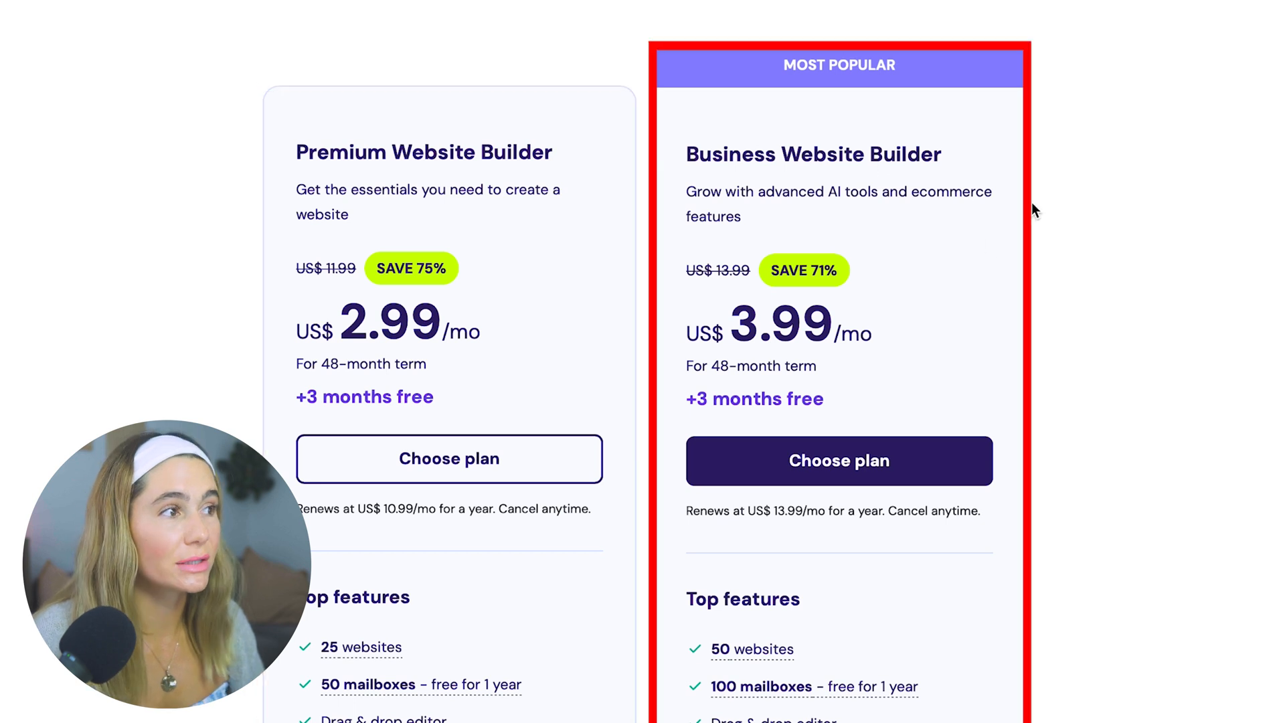
pyautogui.scroll(-3)
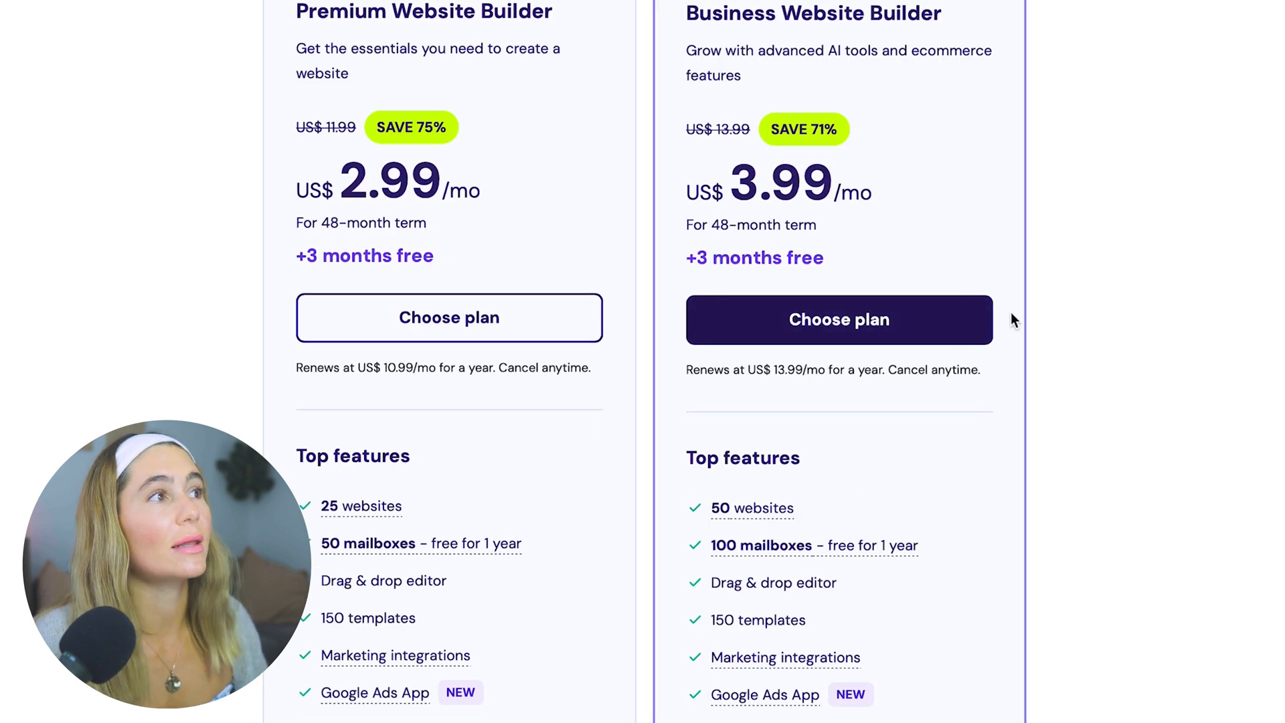
pyautogui.scroll(-3)
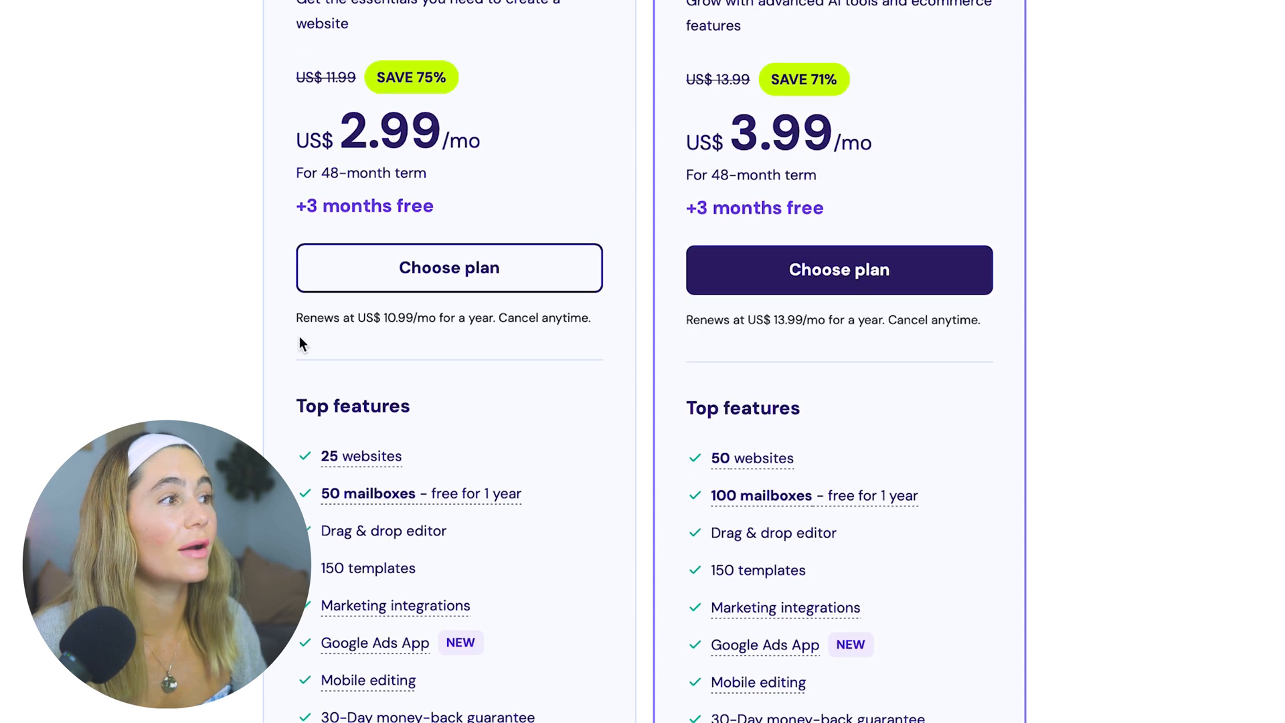
pyautogui.moveTo(459, 701)
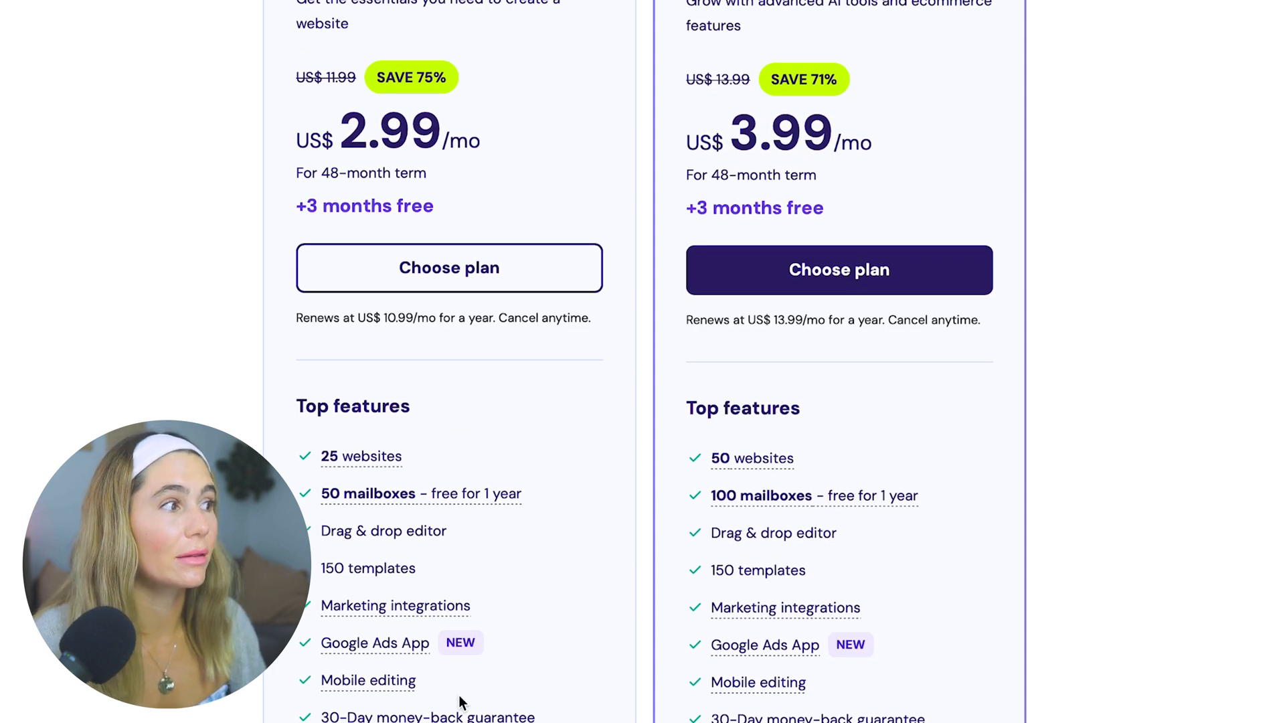
pyautogui.scroll(-3)
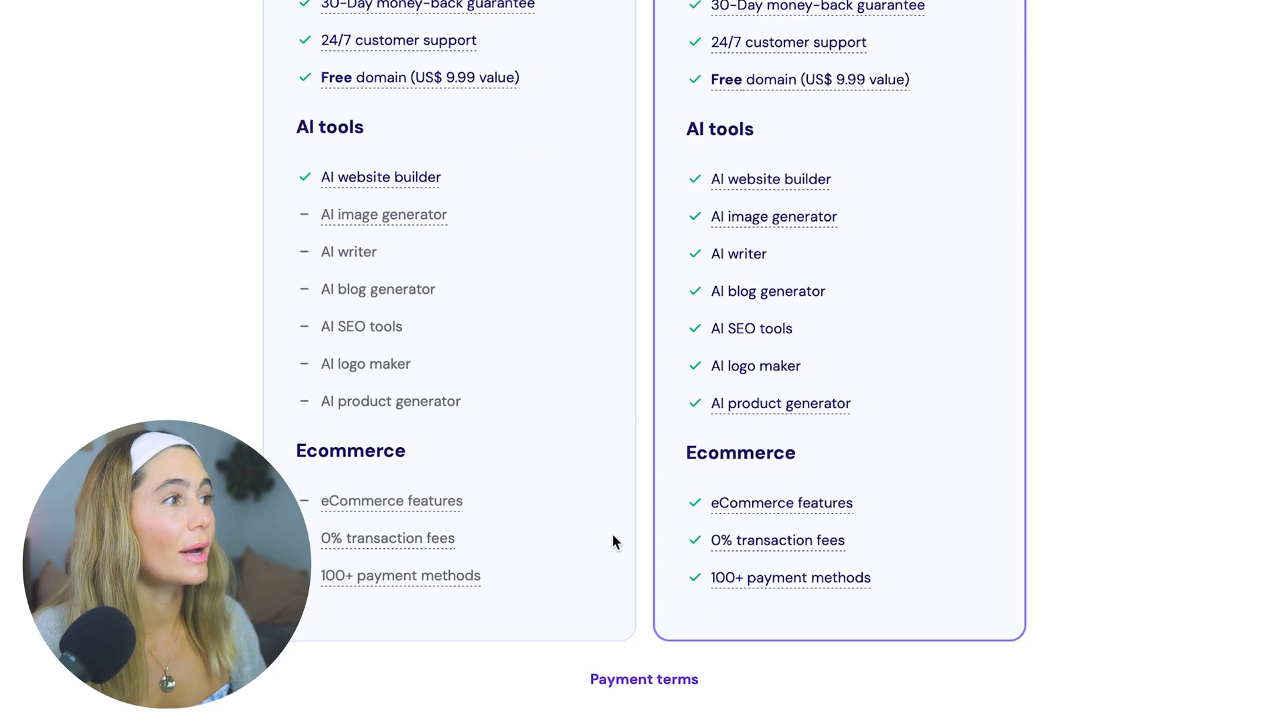
pyautogui.scroll(3)
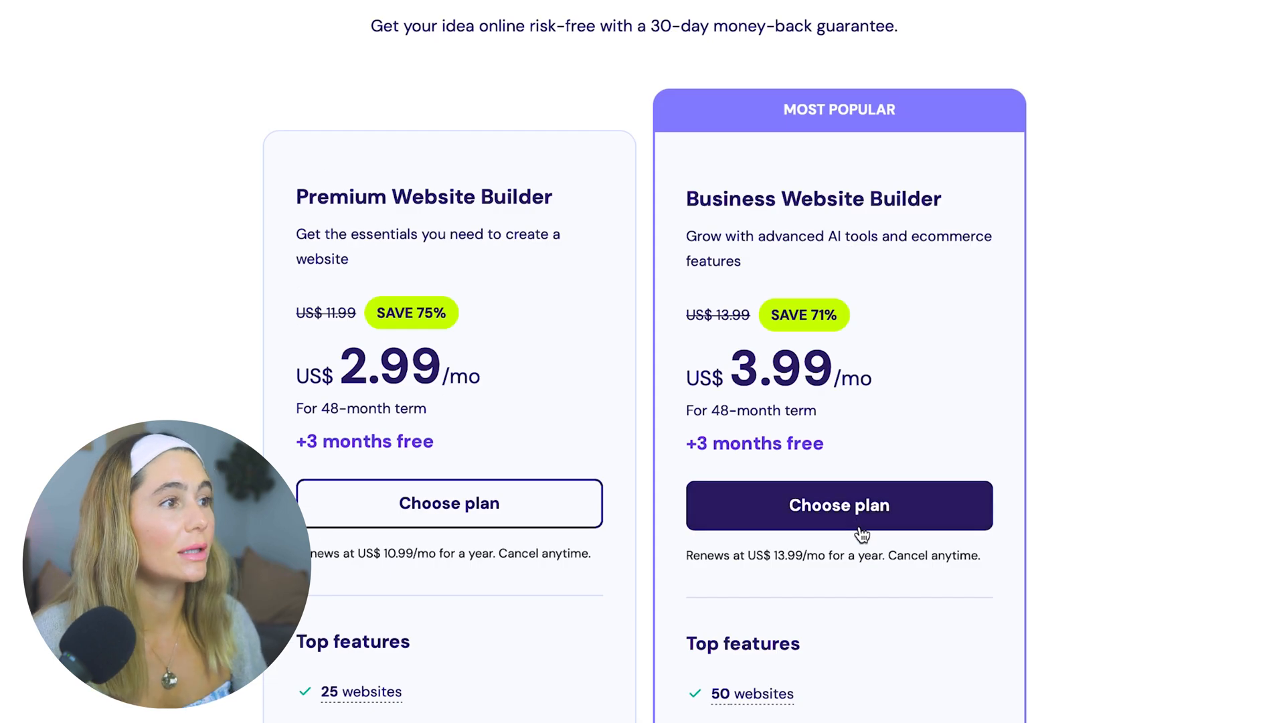
# - Choose the Business Website Builder plan and apply the coupon code to the cart
pyautogui.click(838, 504)
pyautogui.write('MYFIRSTW')
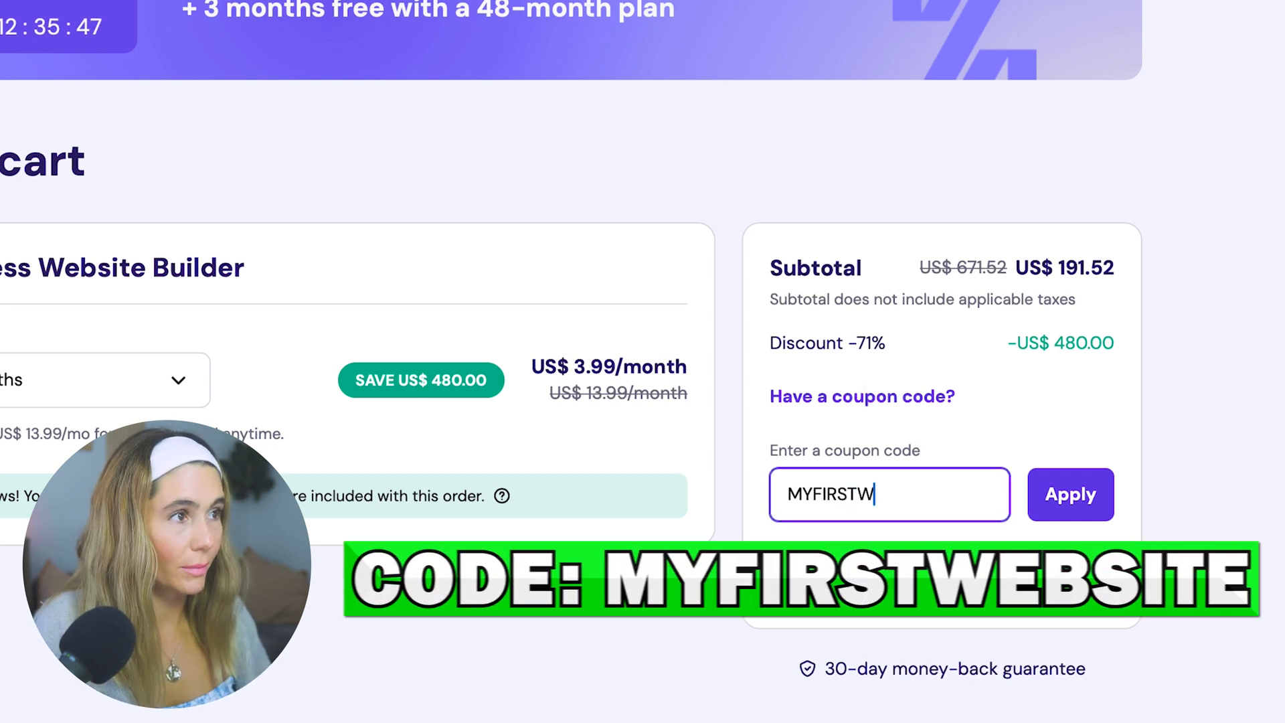
pyautogui.click(1069, 494)
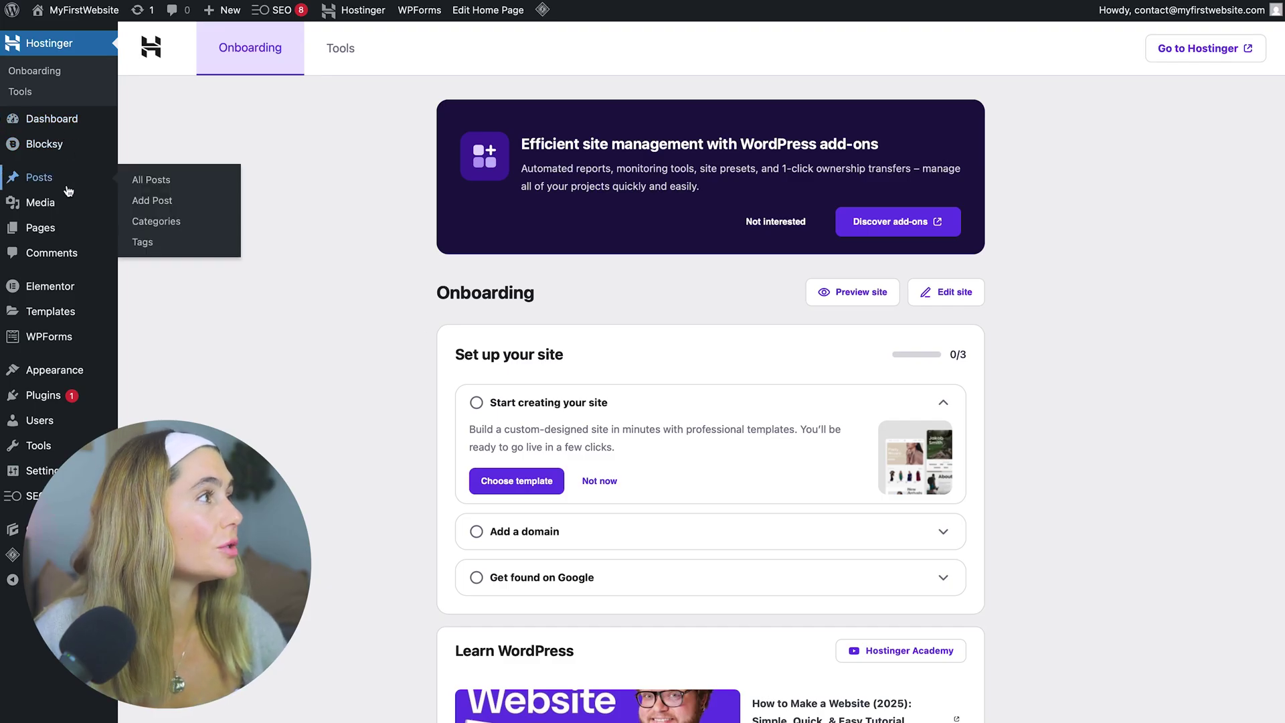
# - From Pages, add a new page, give it its title and launch Edit with Elementor
pyautogui.click(39, 227)
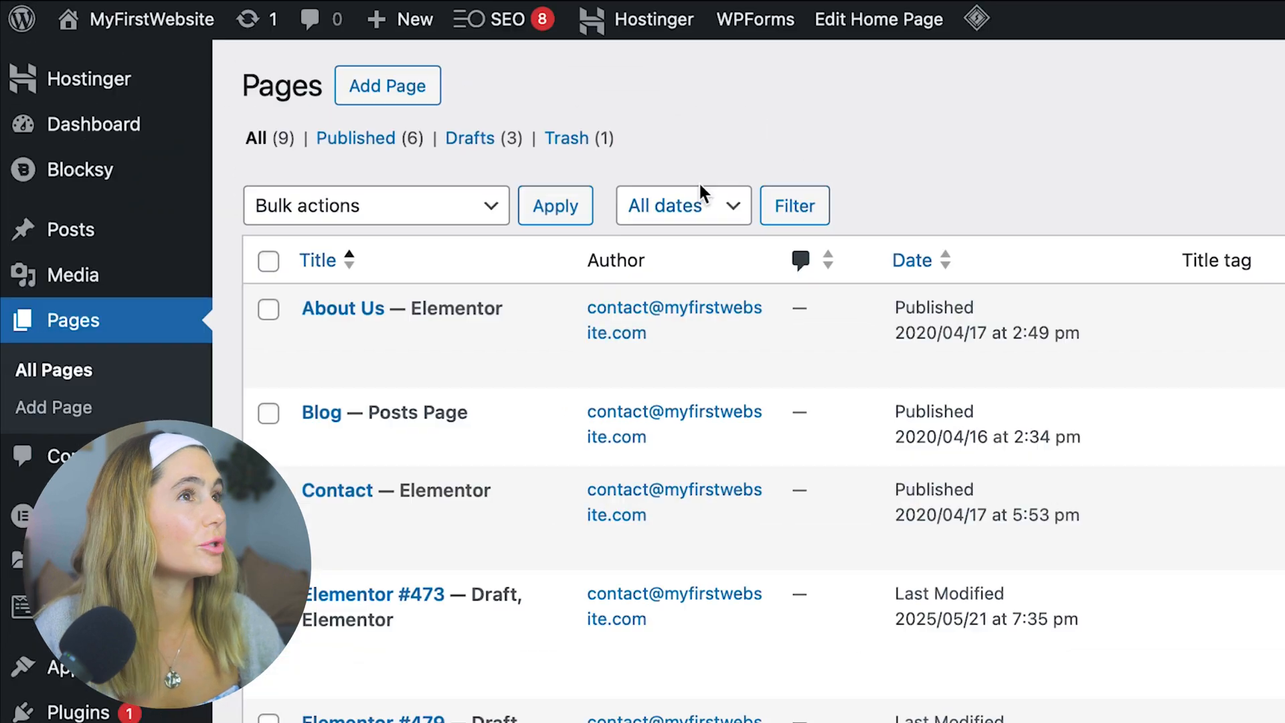
pyautogui.moveTo(470, 137)
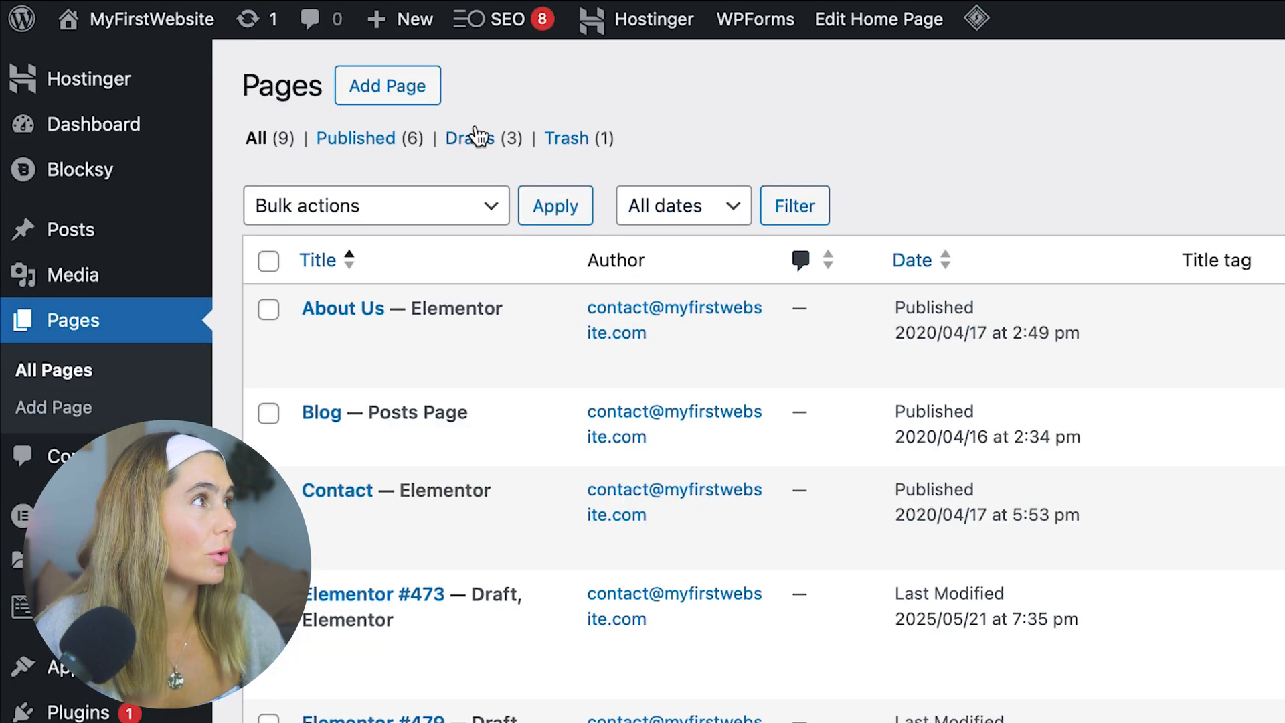
pyautogui.click(387, 86)
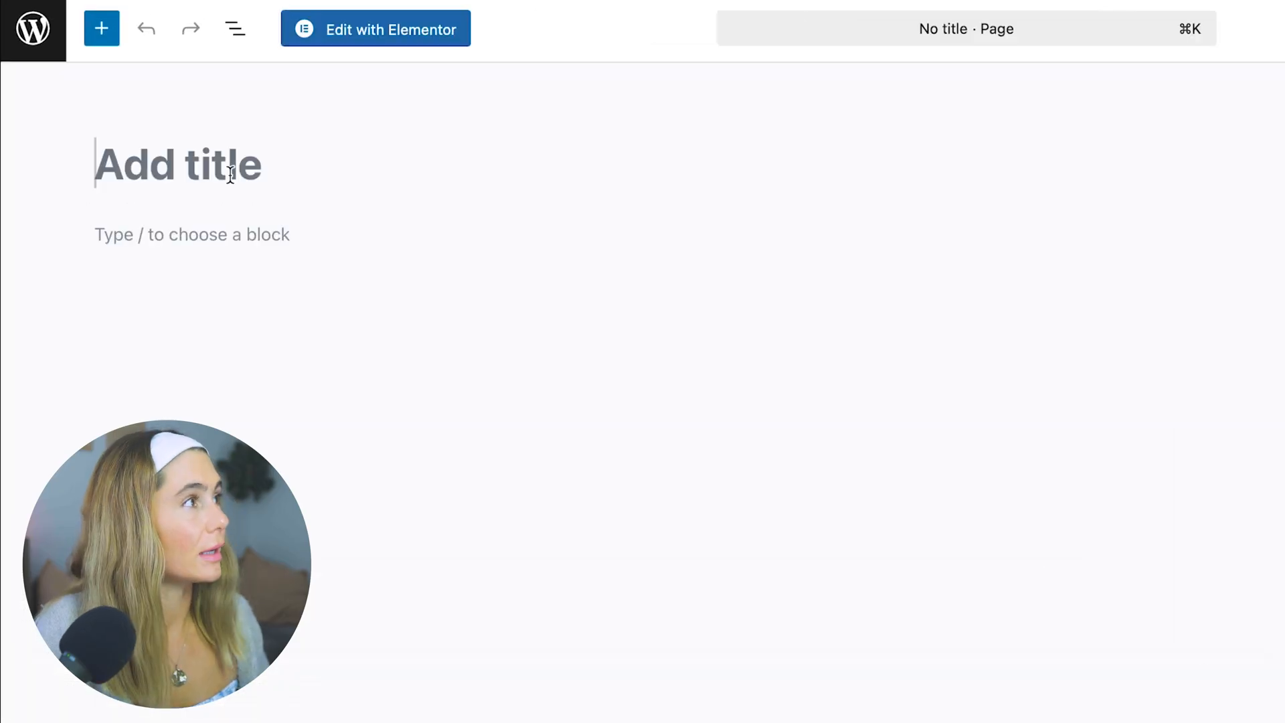
pyautogui.write('Instagram Wb')
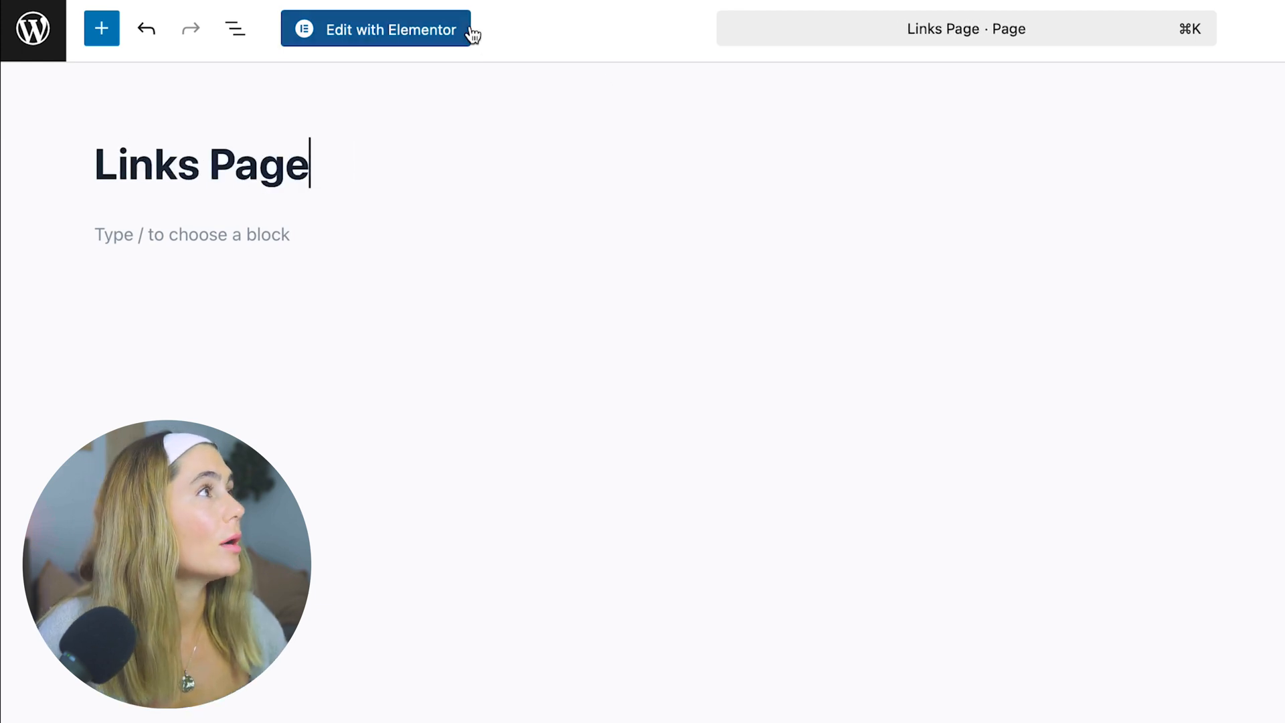
pyautogui.click(378, 29)
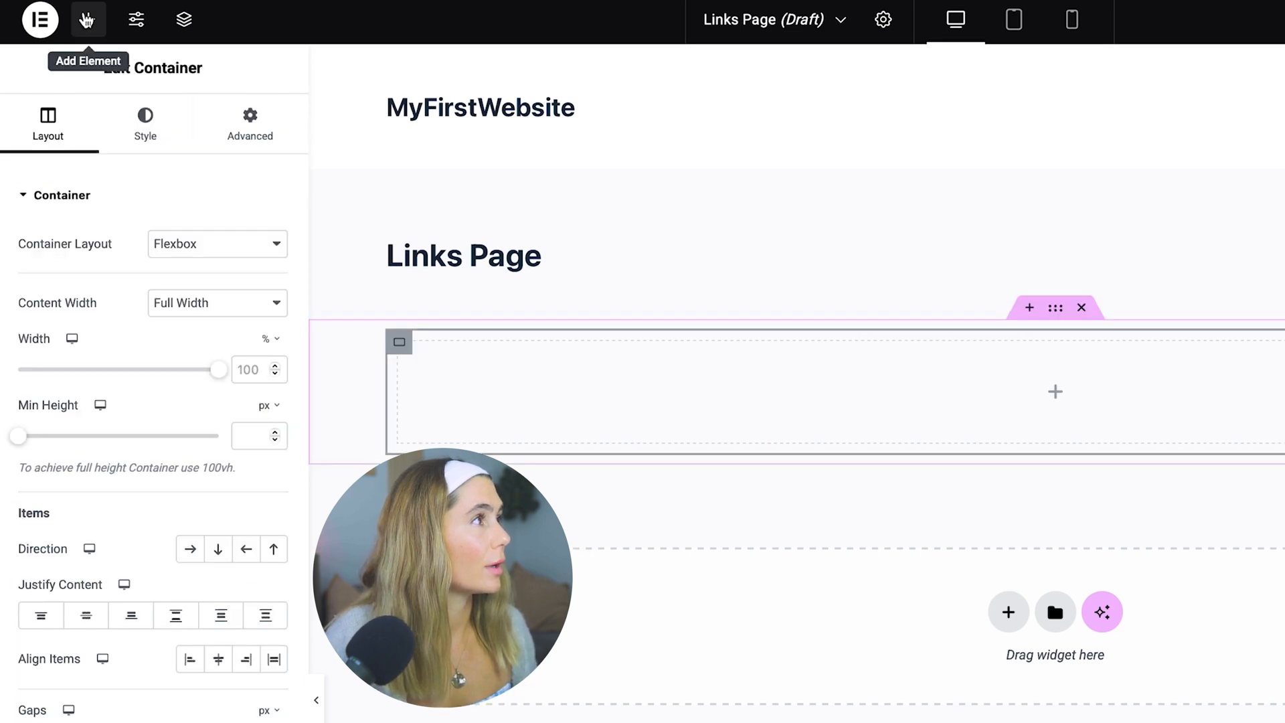
# - Add a Heading reading 'Ashley's Links', centre it and use the Primary global font
pyautogui.click(88, 19)
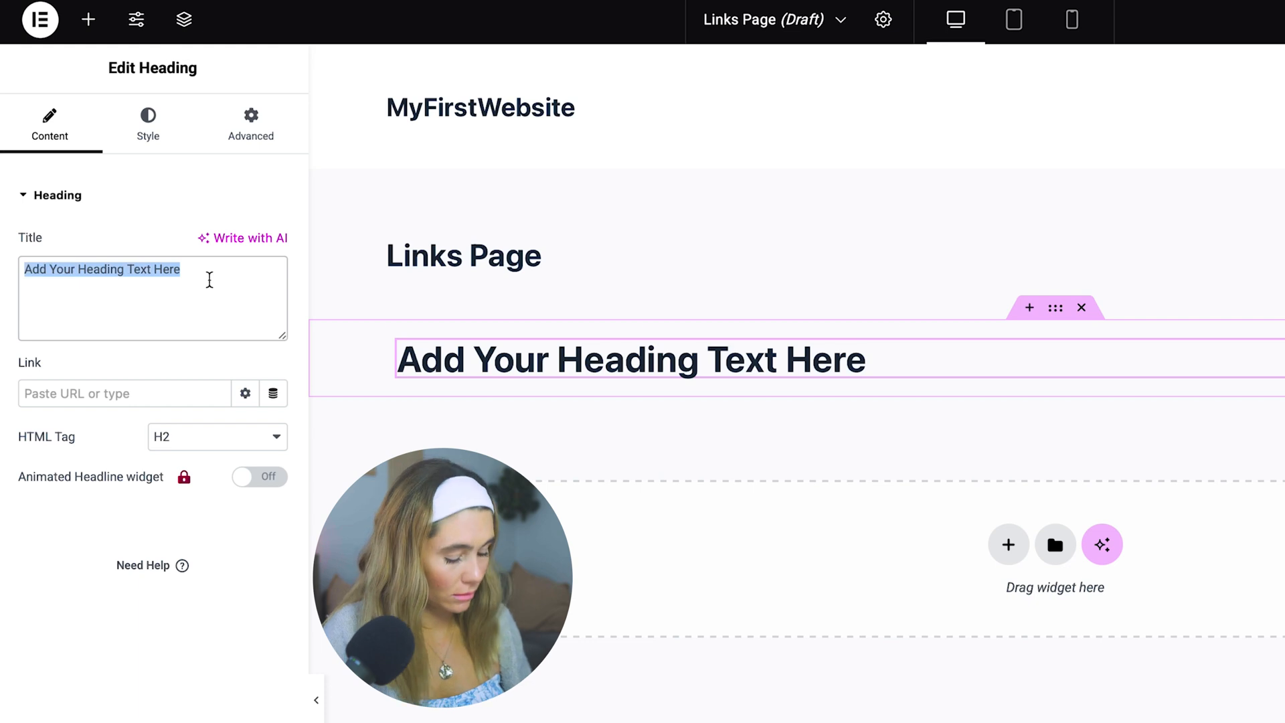
pyautogui.write("Ashley's Links")
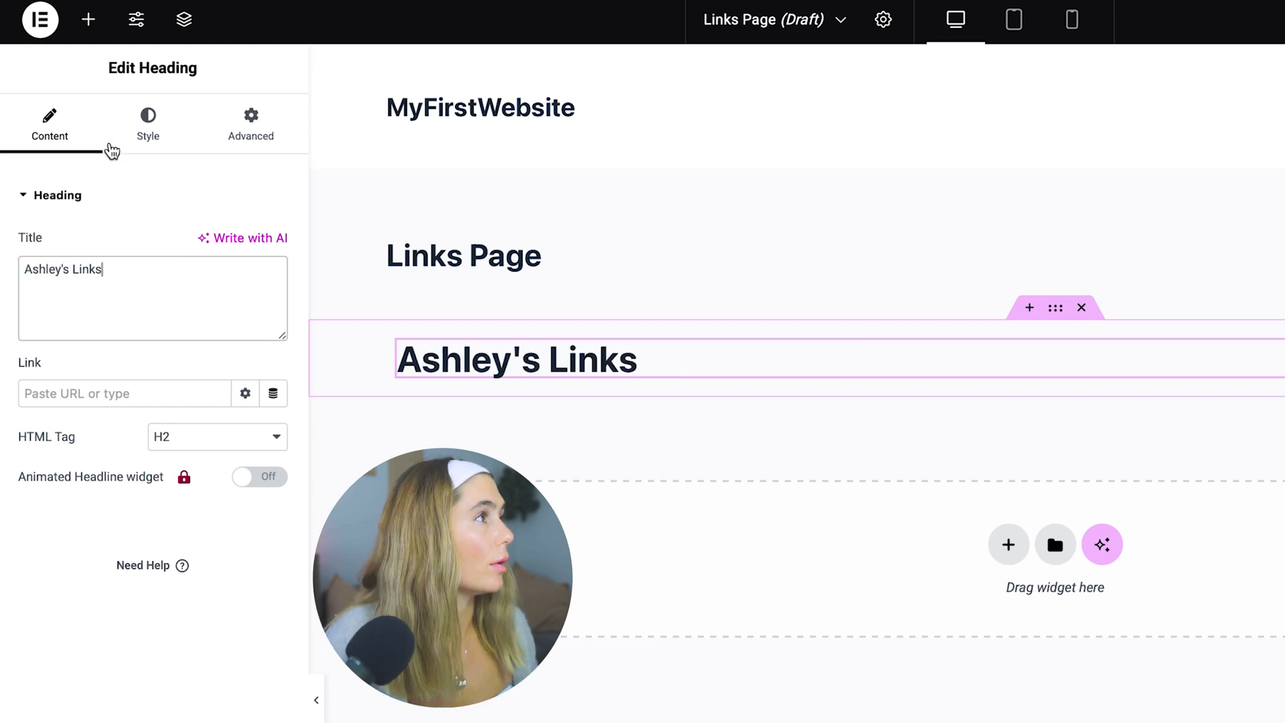
pyautogui.click(147, 123)
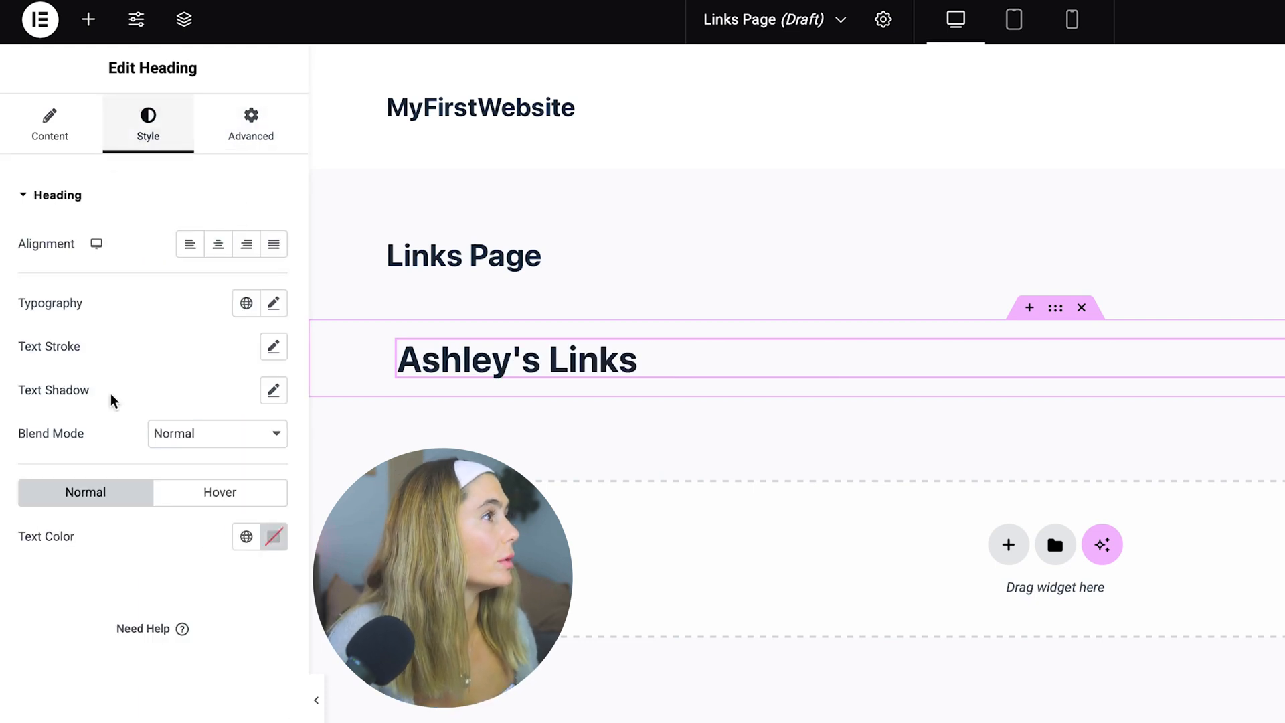
pyautogui.click(247, 303)
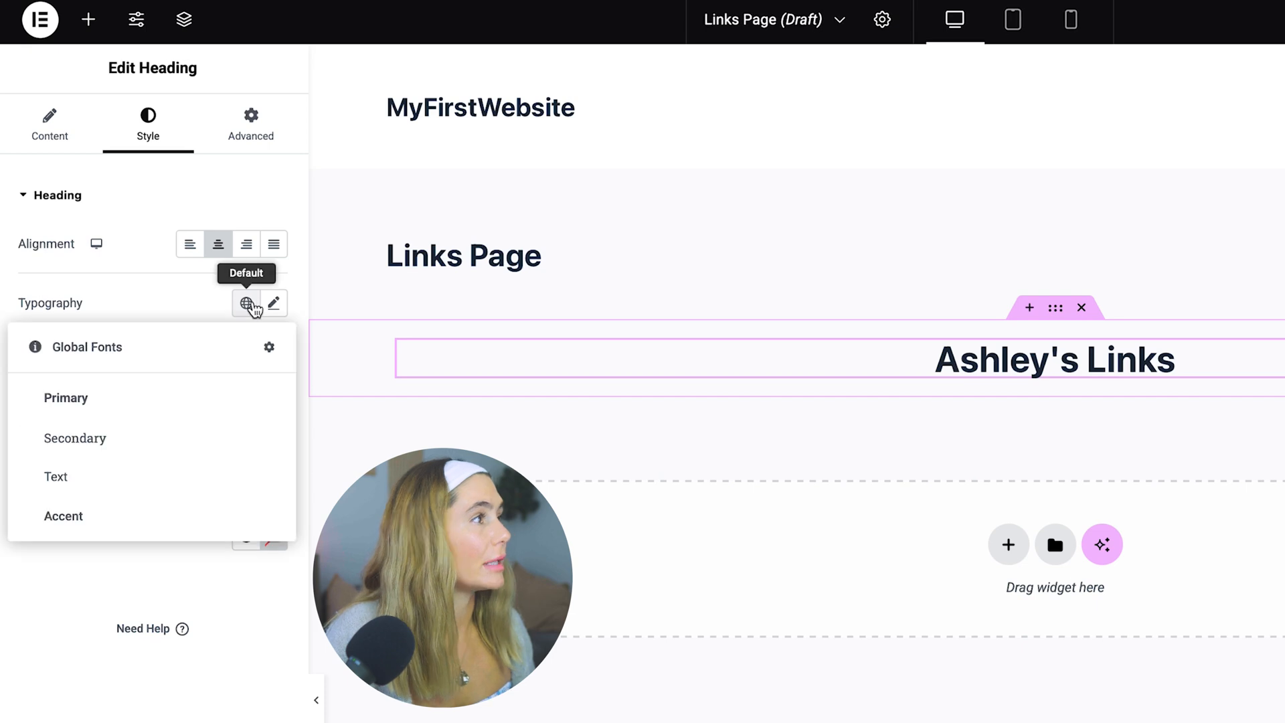
pyautogui.click(246, 304)
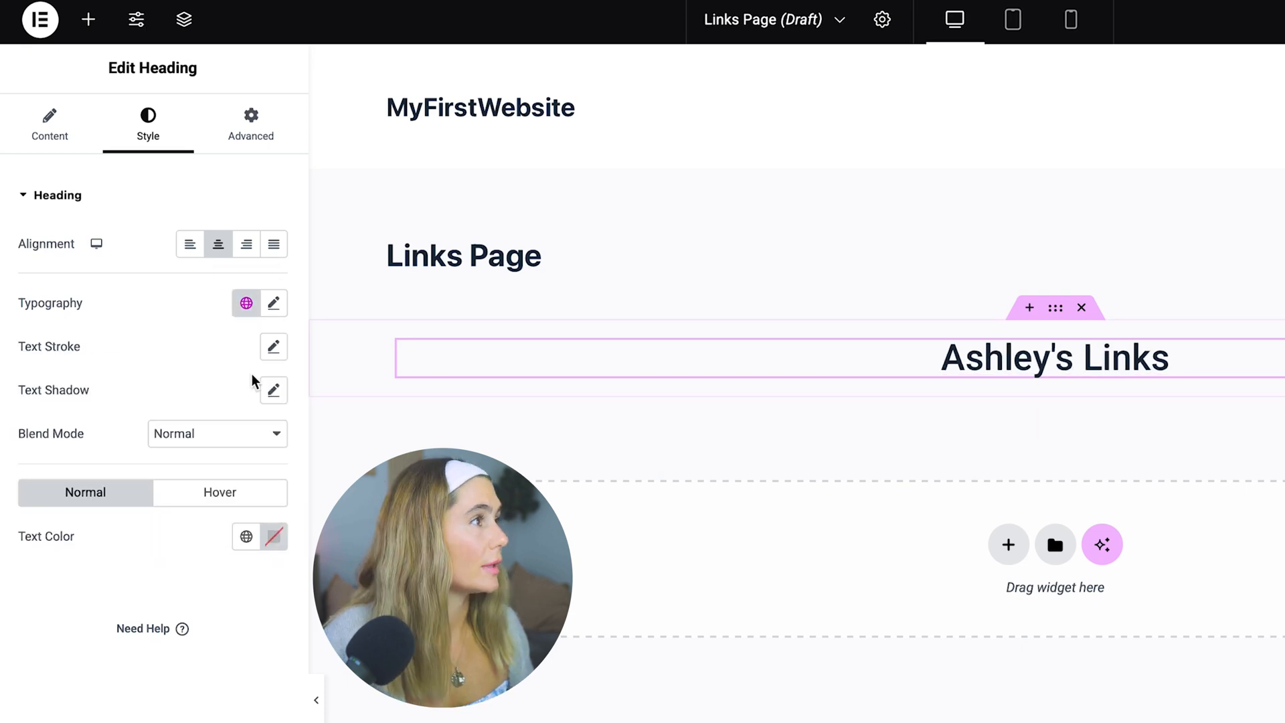
pyautogui.click(273, 346)
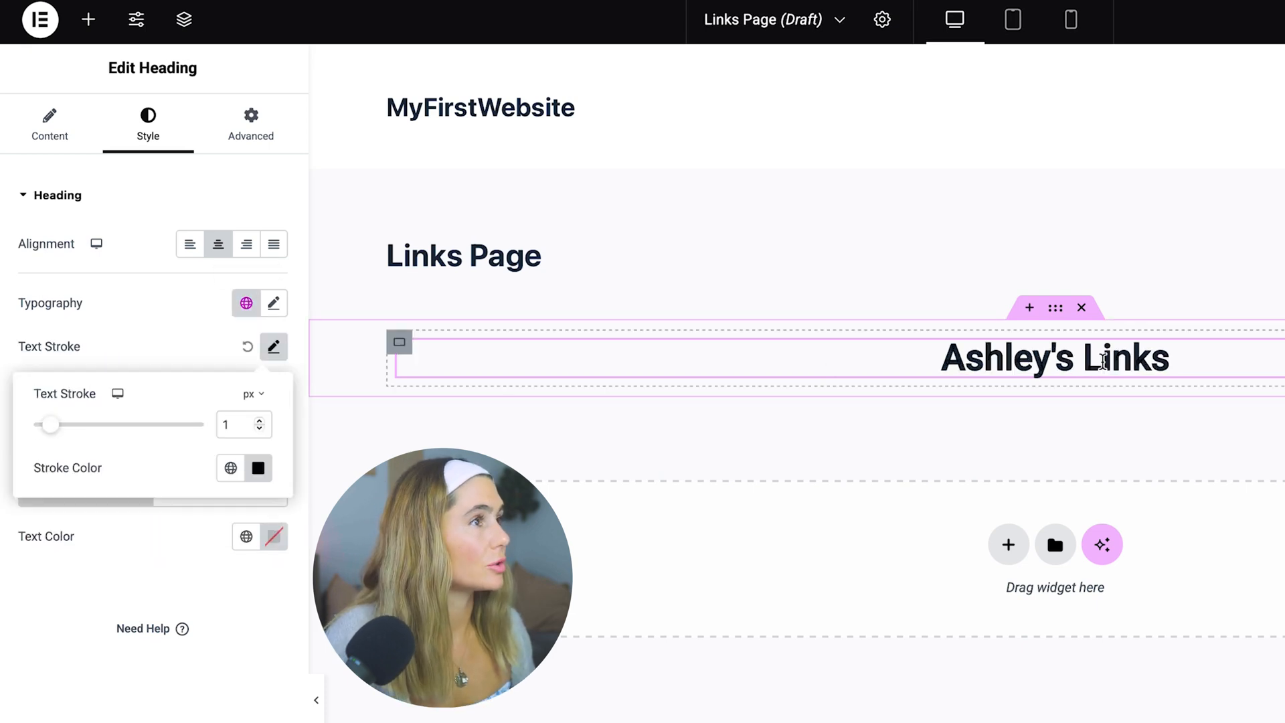
pyautogui.click(250, 123)
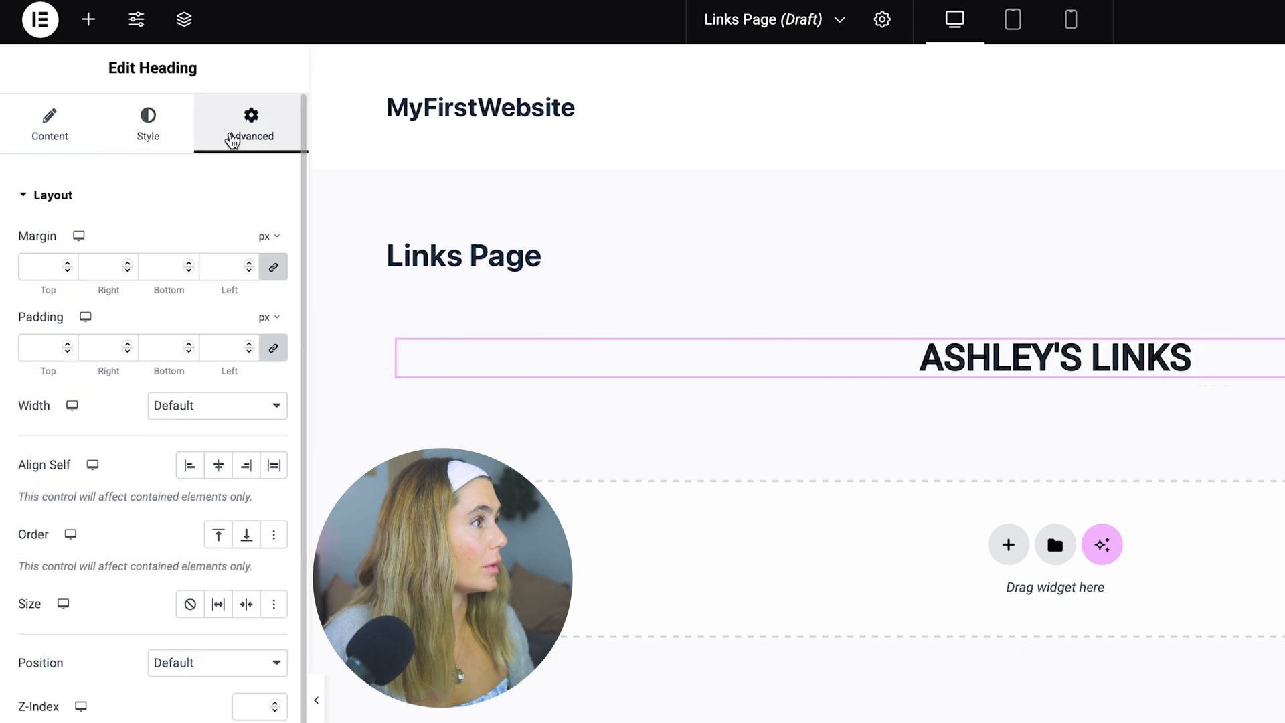
pyautogui.click(149, 124)
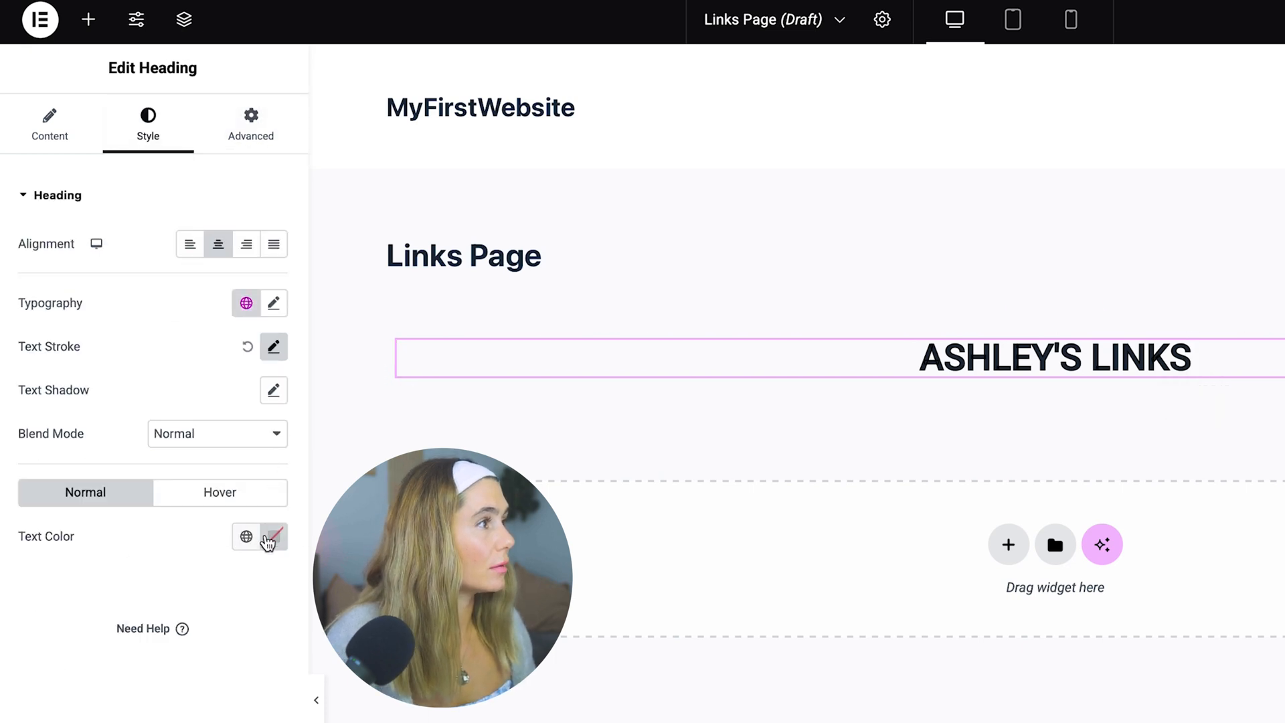
pyautogui.click(49, 124)
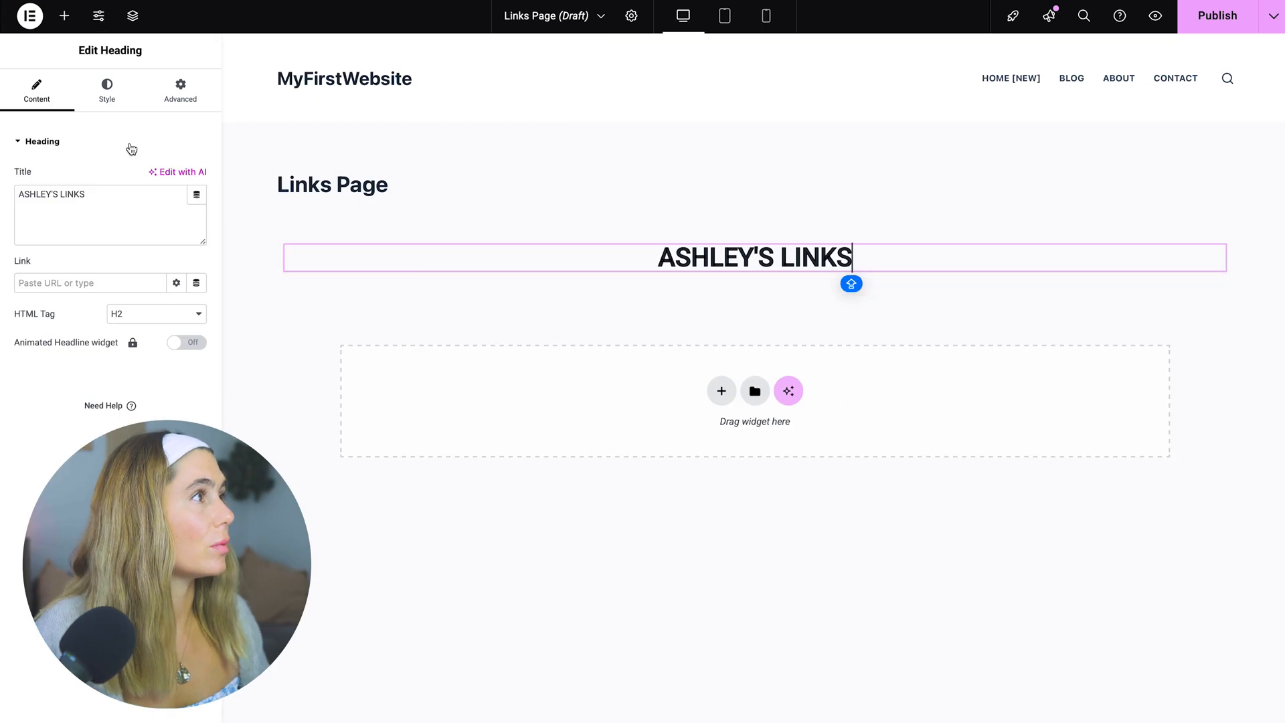
pyautogui.moveTo(64, 16)
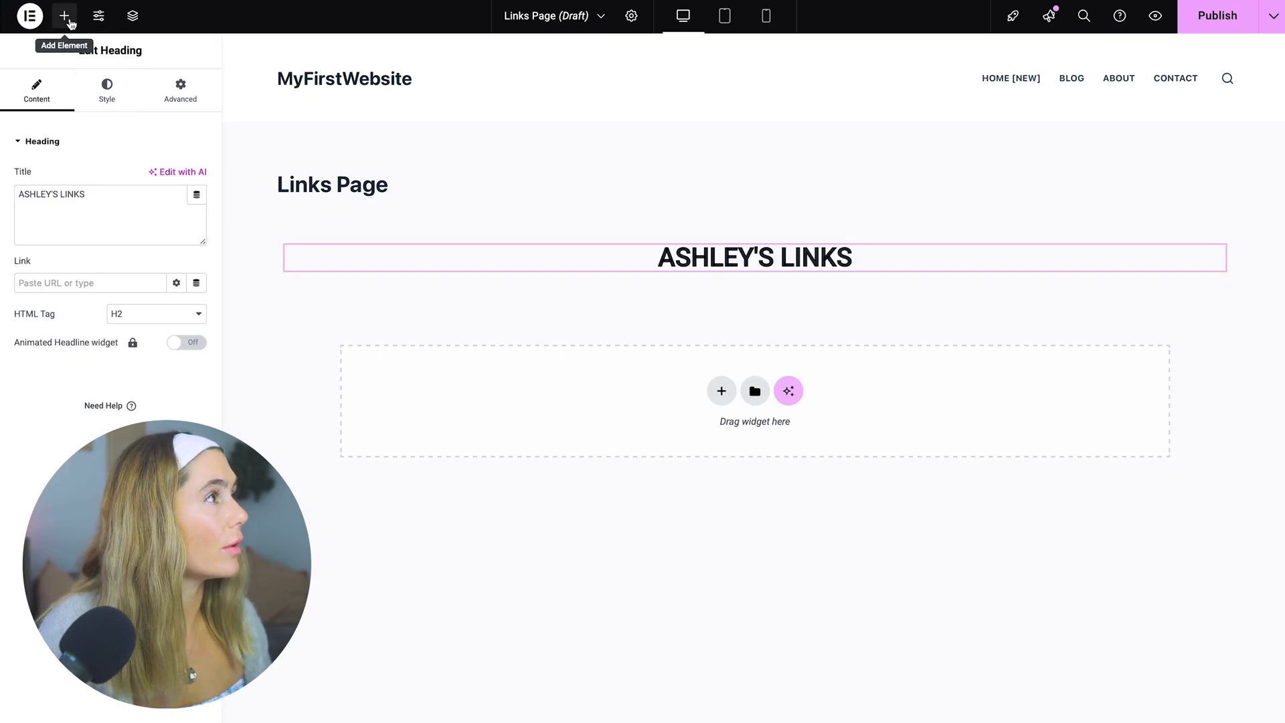
# - Drop a Container below the heading with an Image widget placeholder inside it
pyautogui.click(64, 16)
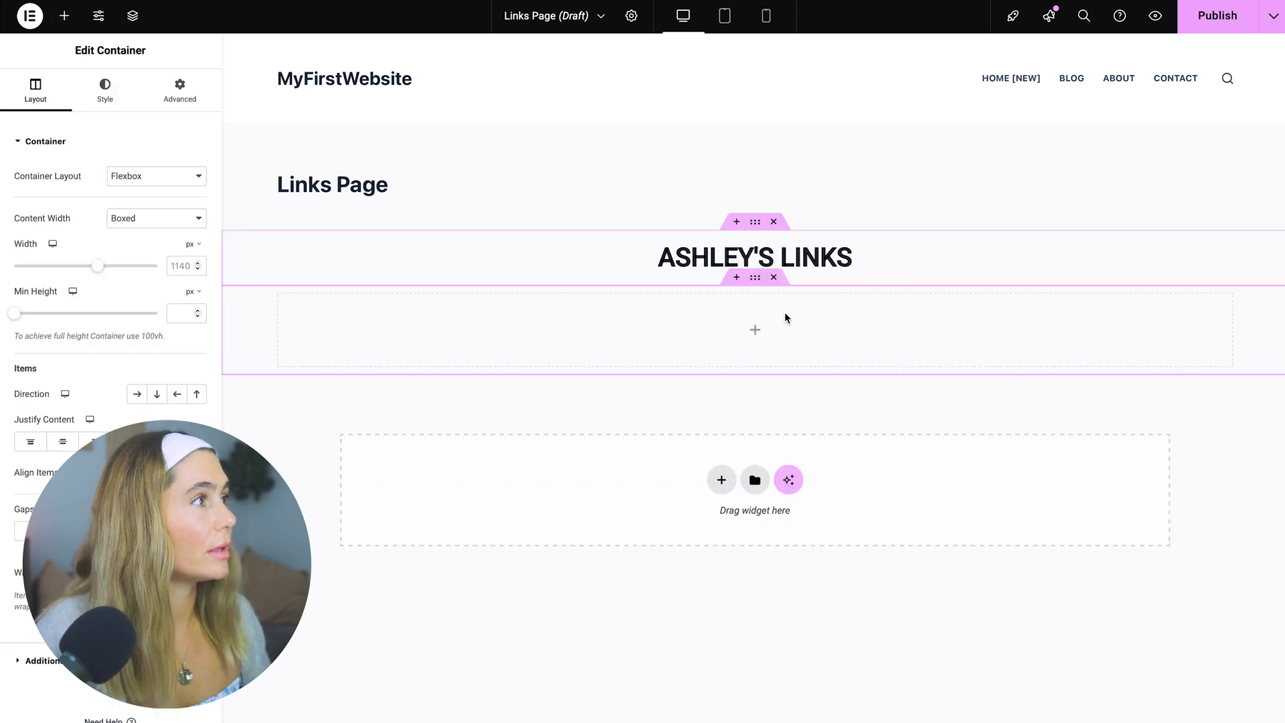
pyautogui.click(64, 16)
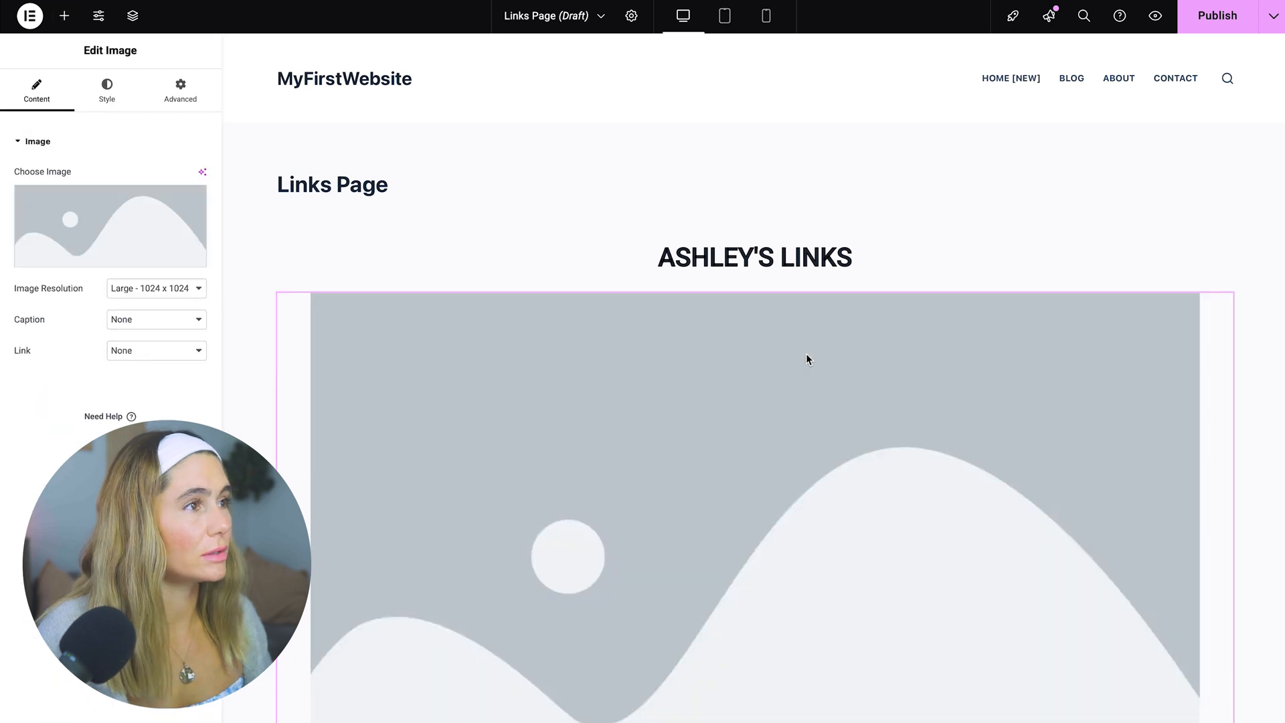
pyautogui.scroll(-3)
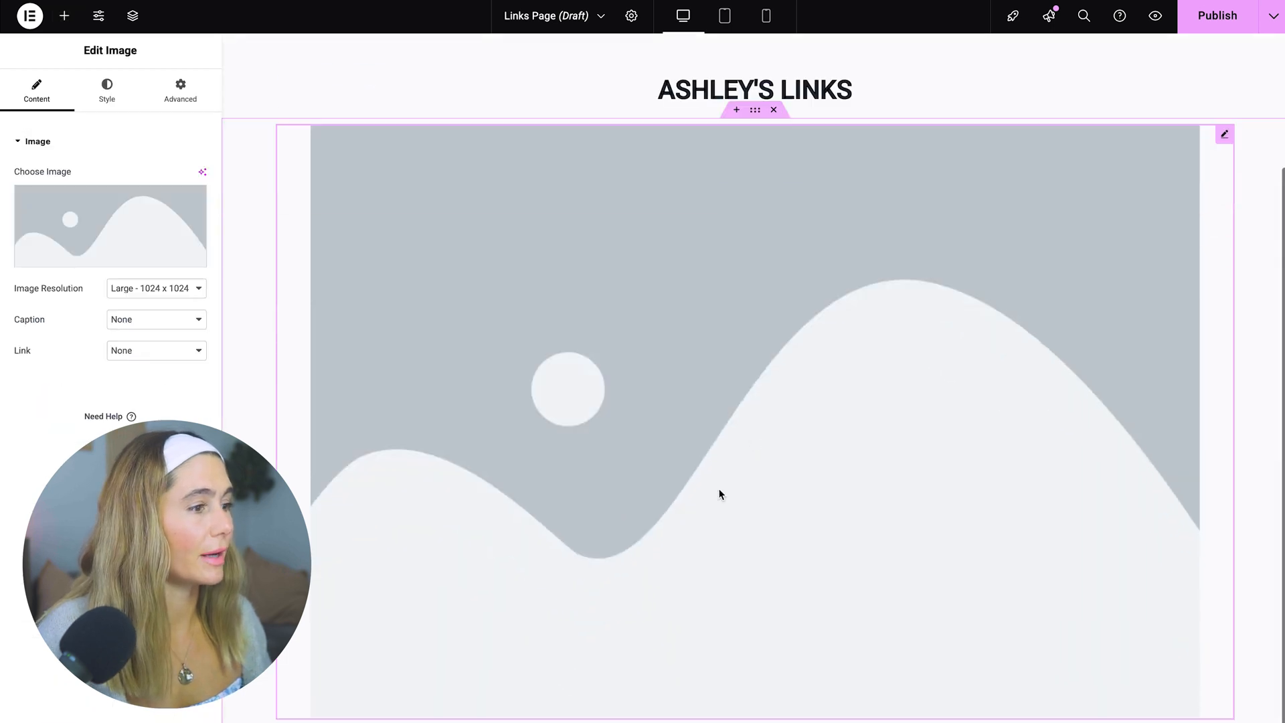
pyautogui.scroll(3)
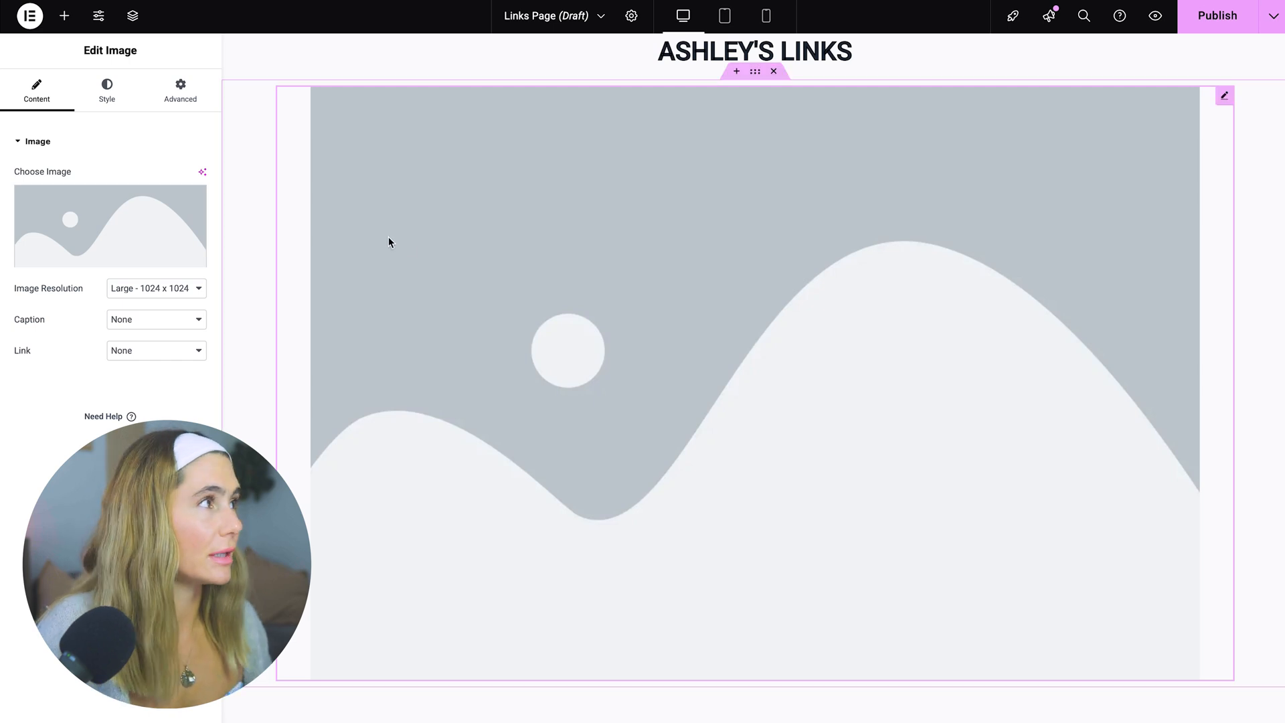
pyautogui.click(64, 16)
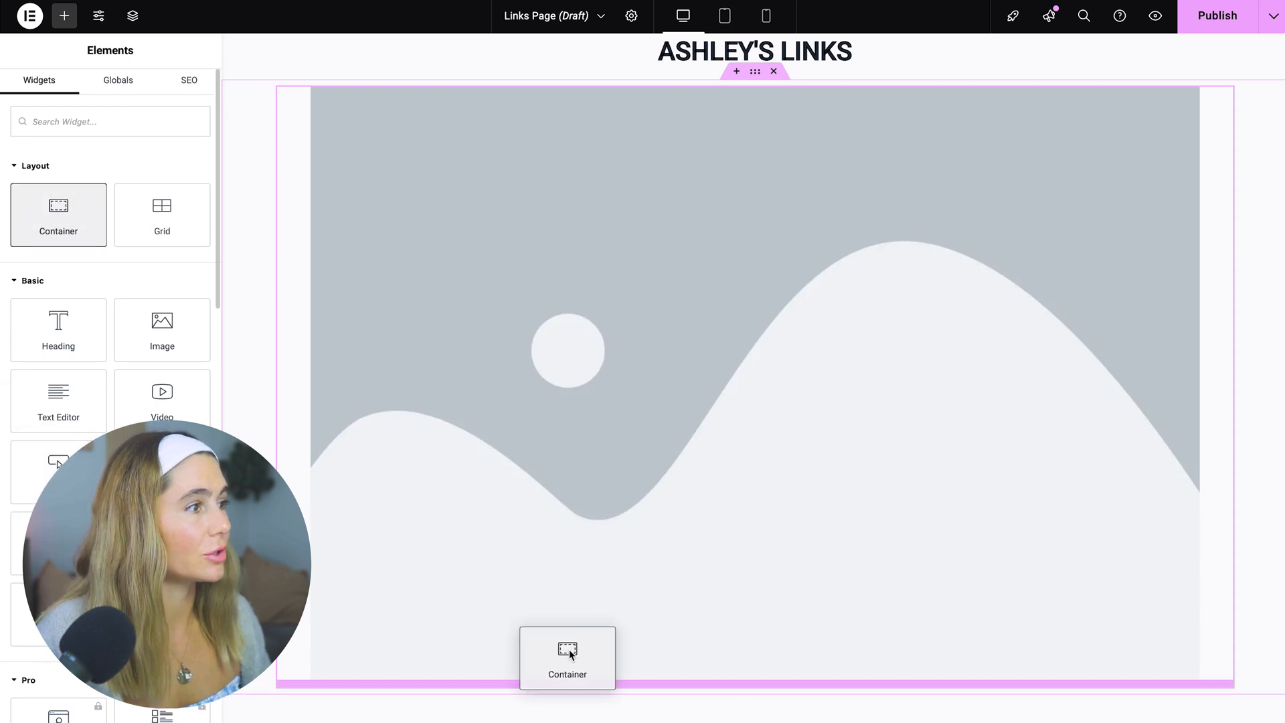
# - Add a Button reading '1-1 COACHING APPLICATION' in a new section with a solid pink background
pyautogui.click(567, 657)
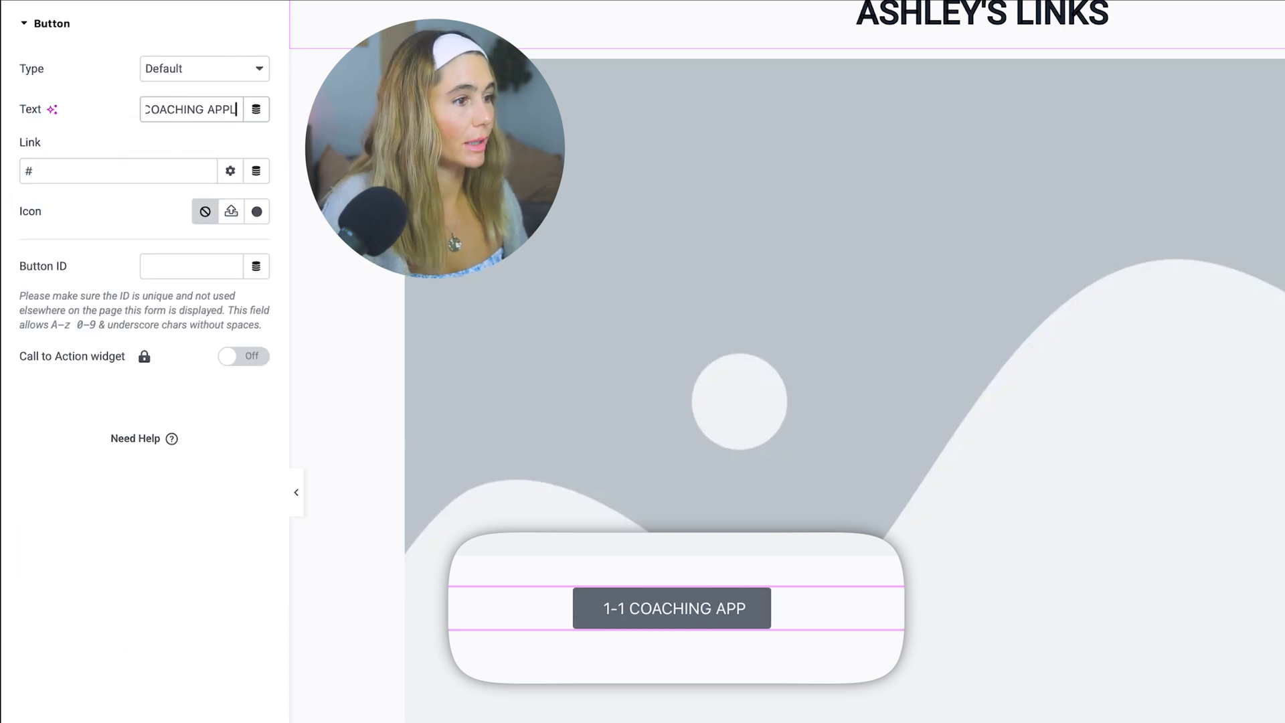
pyautogui.write('ICATION')
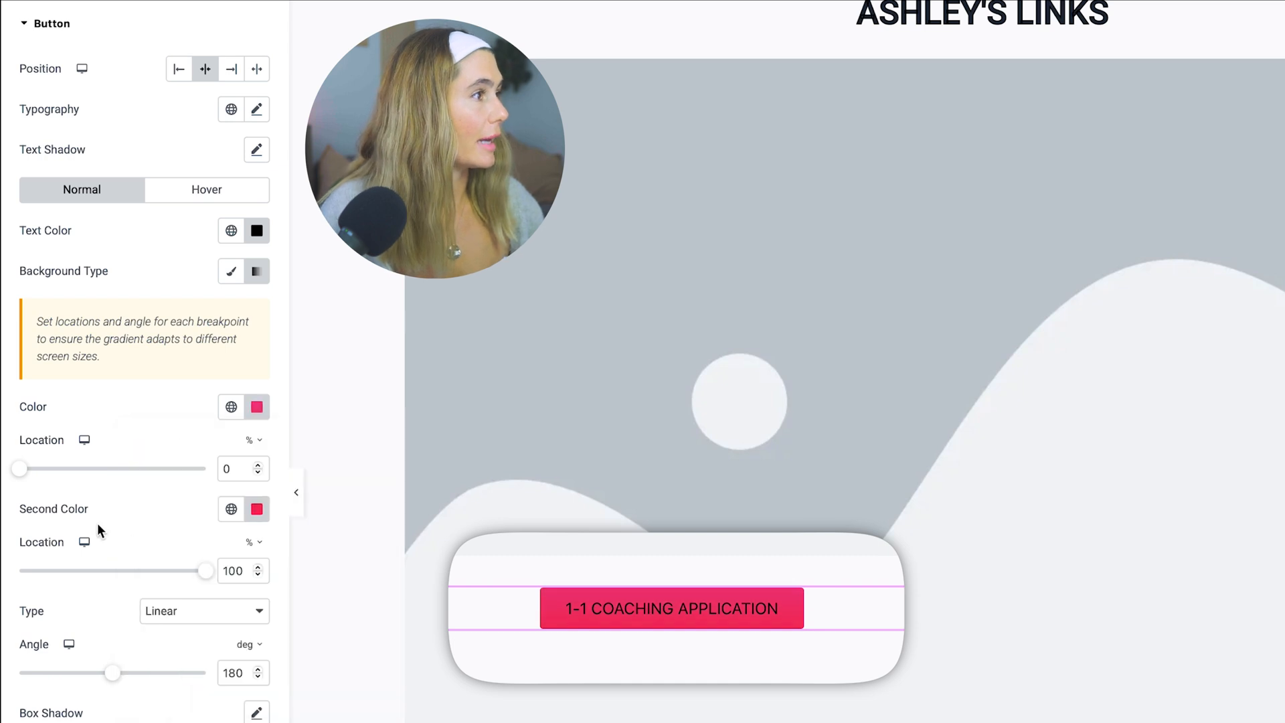
pyautogui.click(256, 509)
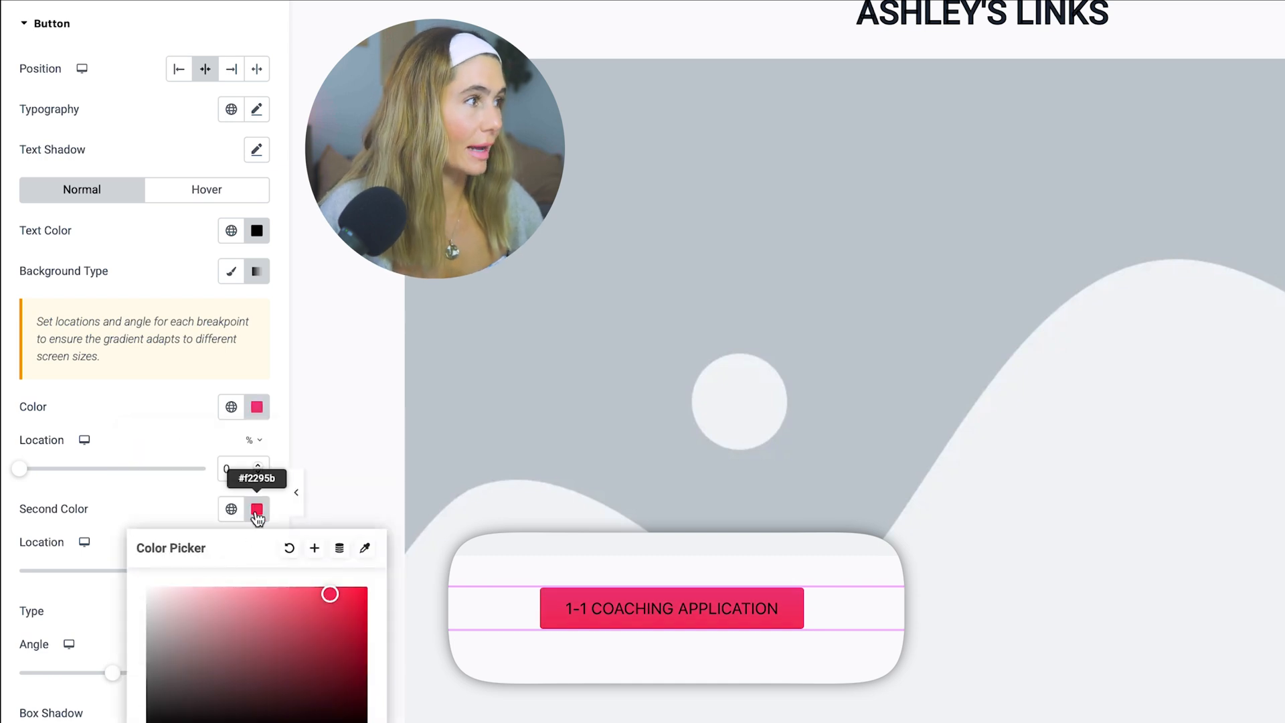
pyautogui.click(232, 271)
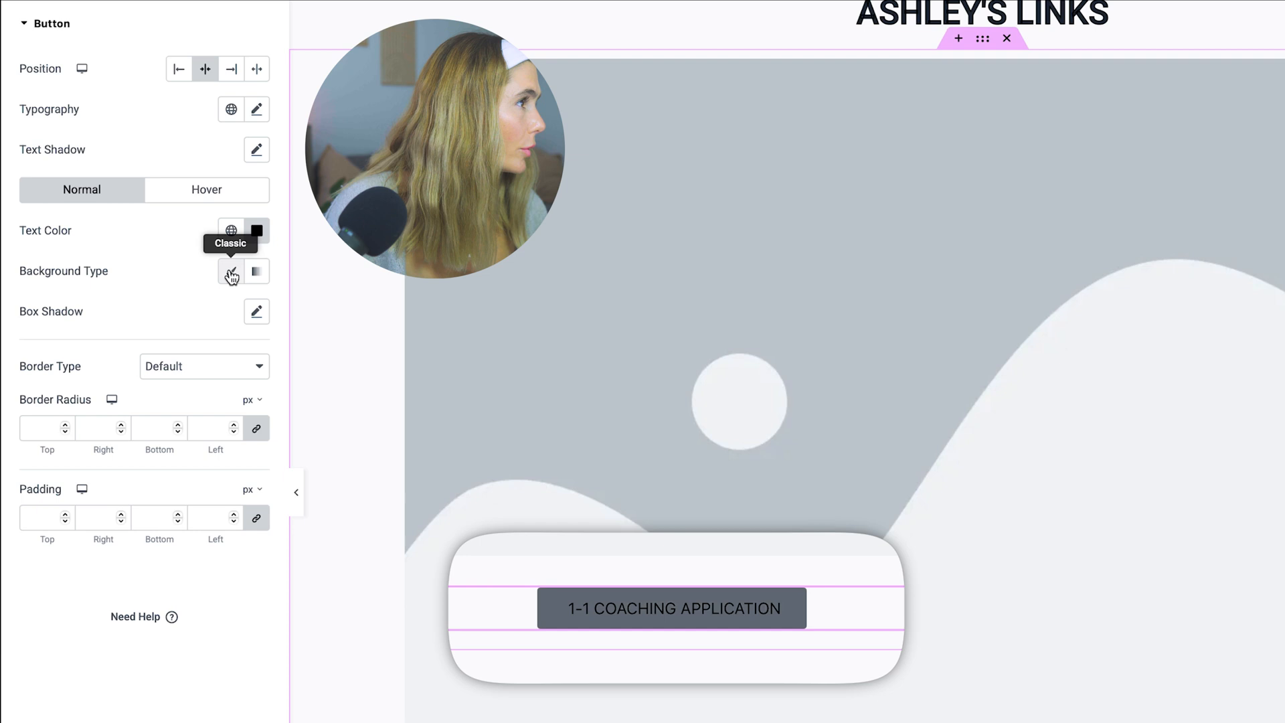
pyautogui.click(232, 271)
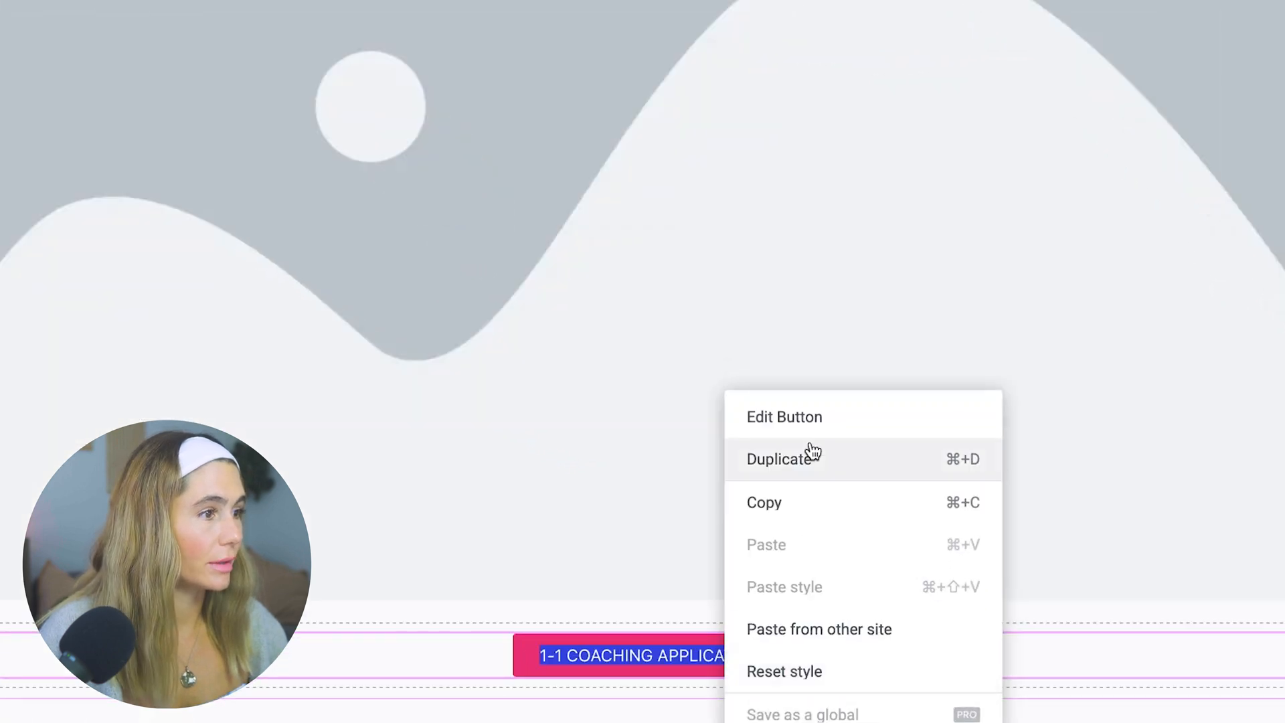
# - Duplicate the button into CHECK OUT MY WEBSITE and GROUP COACHING APPLICATION copies and add an empty section among them
pyautogui.click(776, 459)
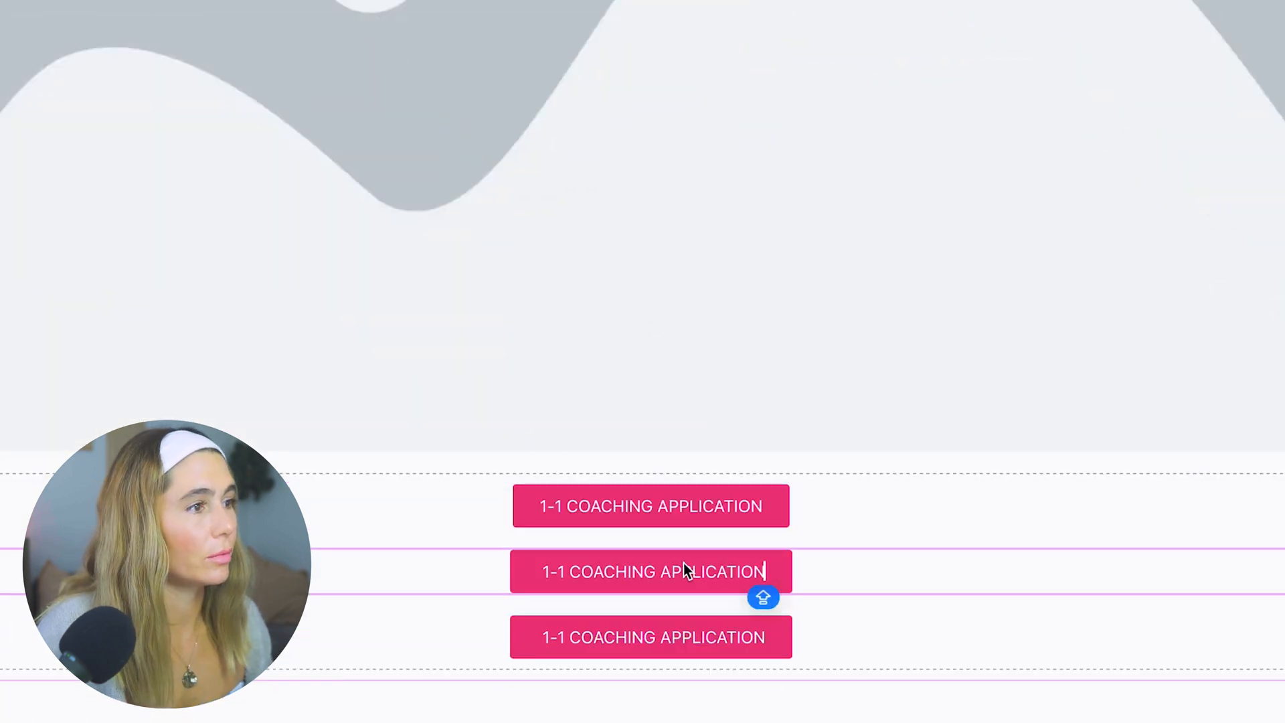
pyautogui.write('CHECK OUT MY WEBSITE')
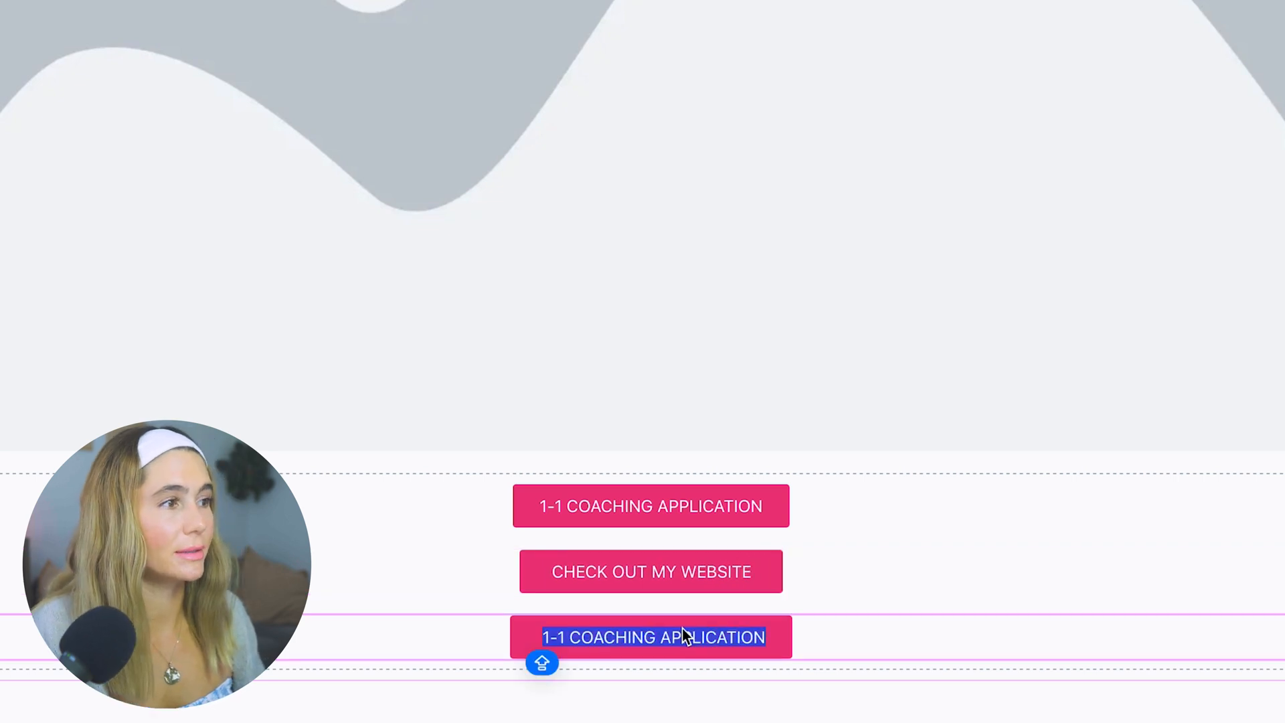
pyautogui.write('GROUP COACHING APPLICATION')
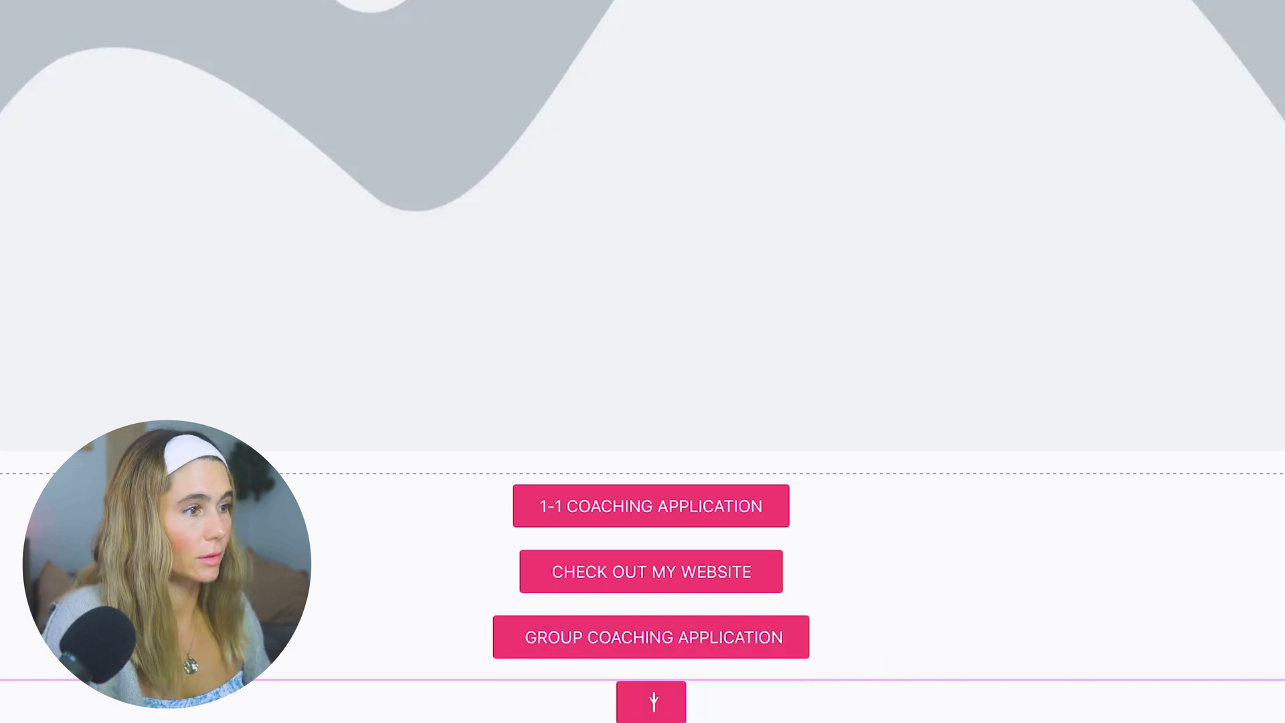
pyautogui.scroll(-3)
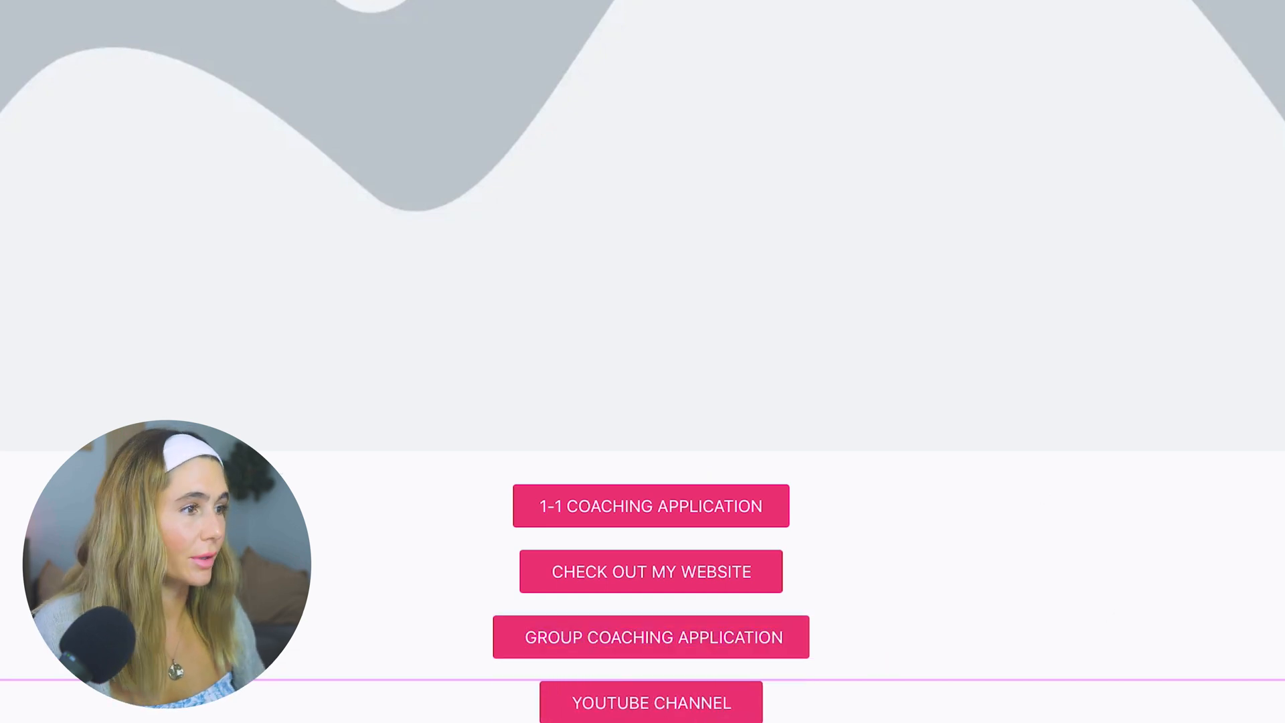
pyautogui.click(650, 703)
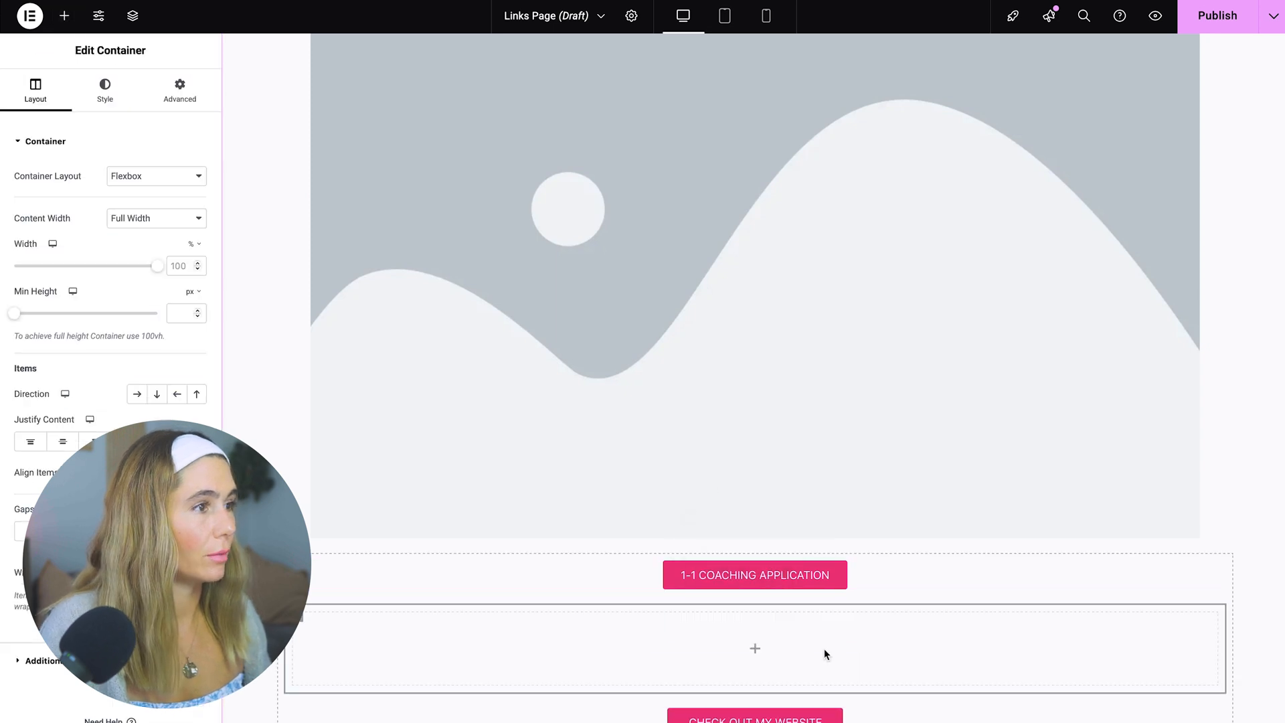
# - Add a WORK WITH ME heading in the empty section and reorder it above the coaching buttons
pyautogui.click(64, 16)
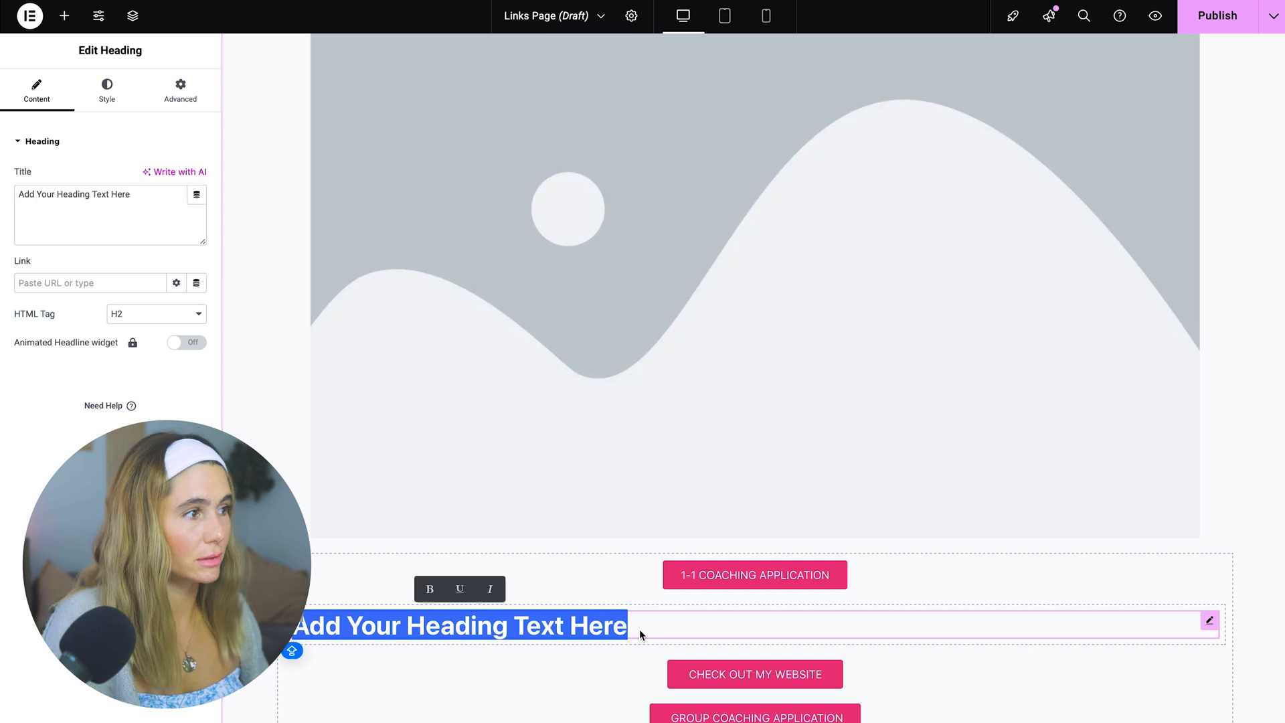
pyautogui.click(108, 89)
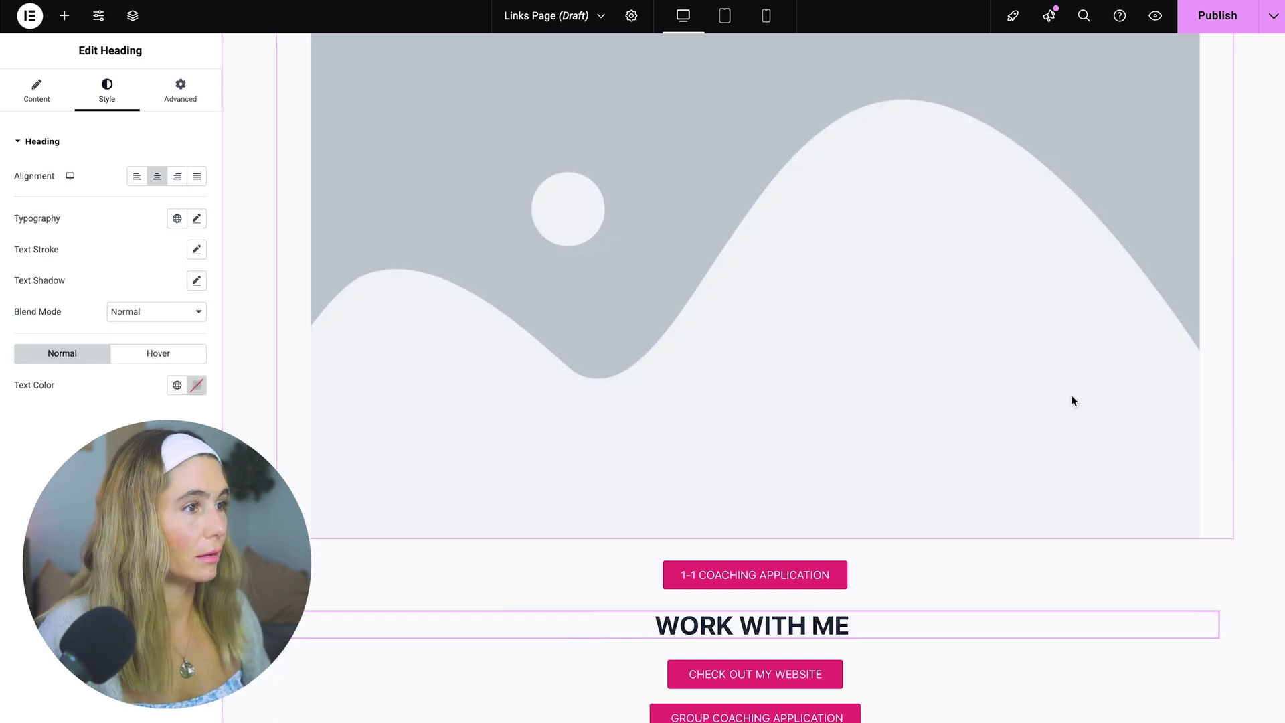
pyautogui.click(753, 574)
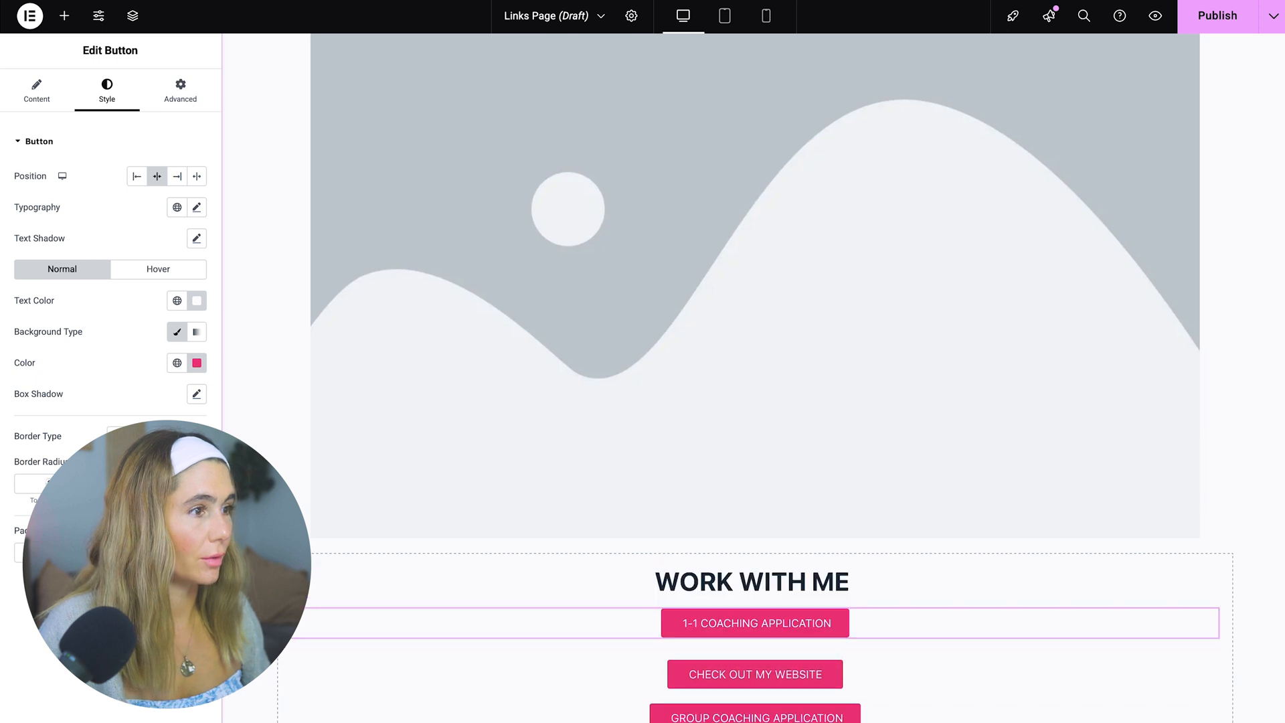
pyautogui.click(36, 86)
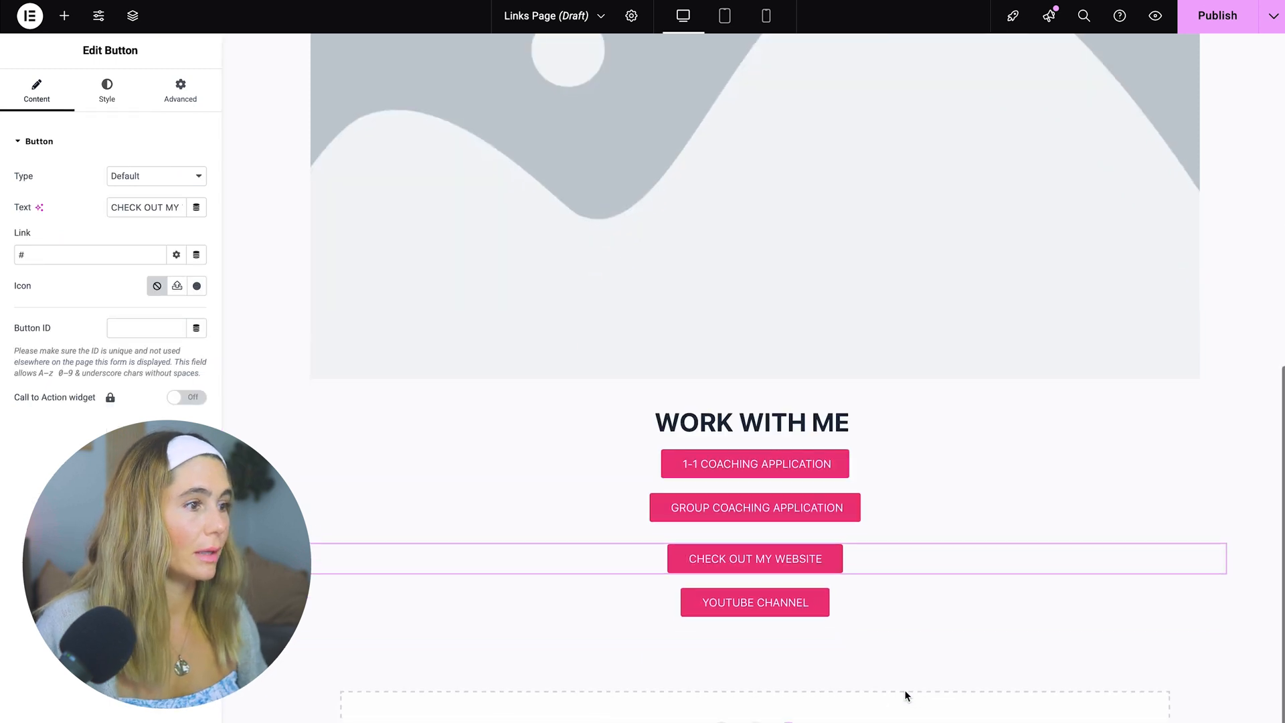
# - Add a centred LEARN MORE ABOUT ME heading above the CHECK OUT MY WEBSITE button
pyautogui.click(63, 16)
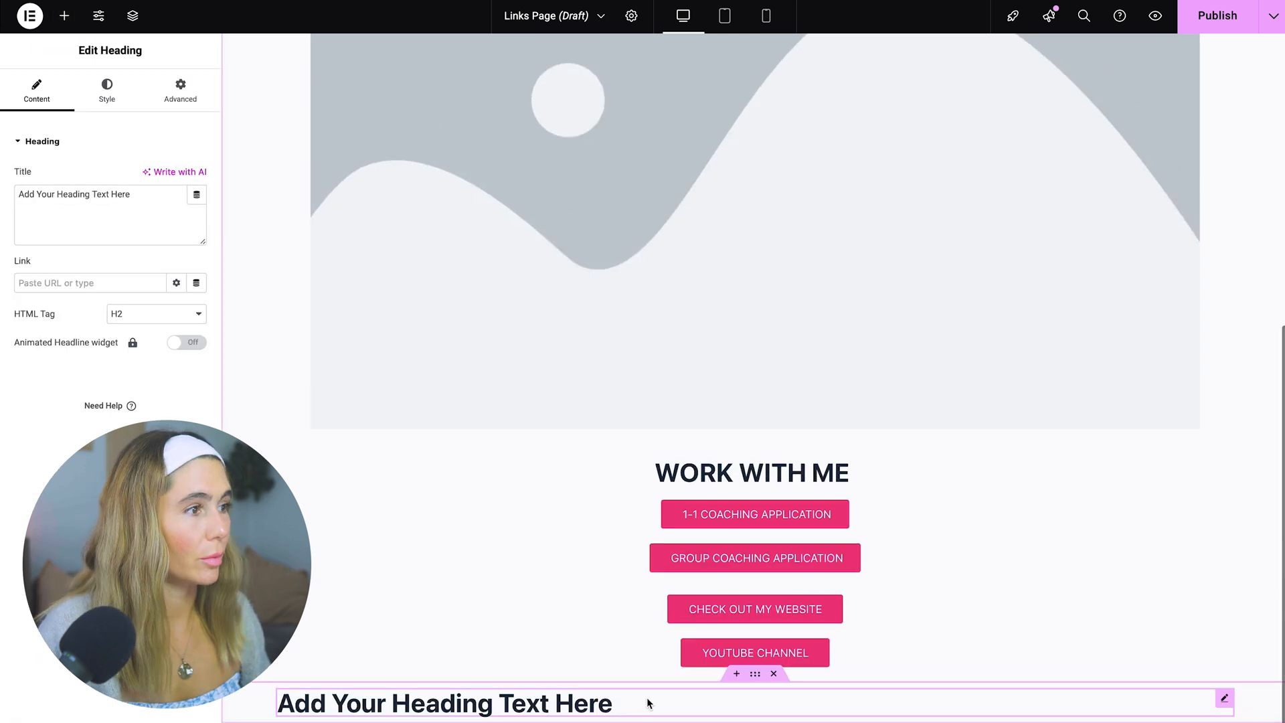
pyautogui.write('LEARN MORE')
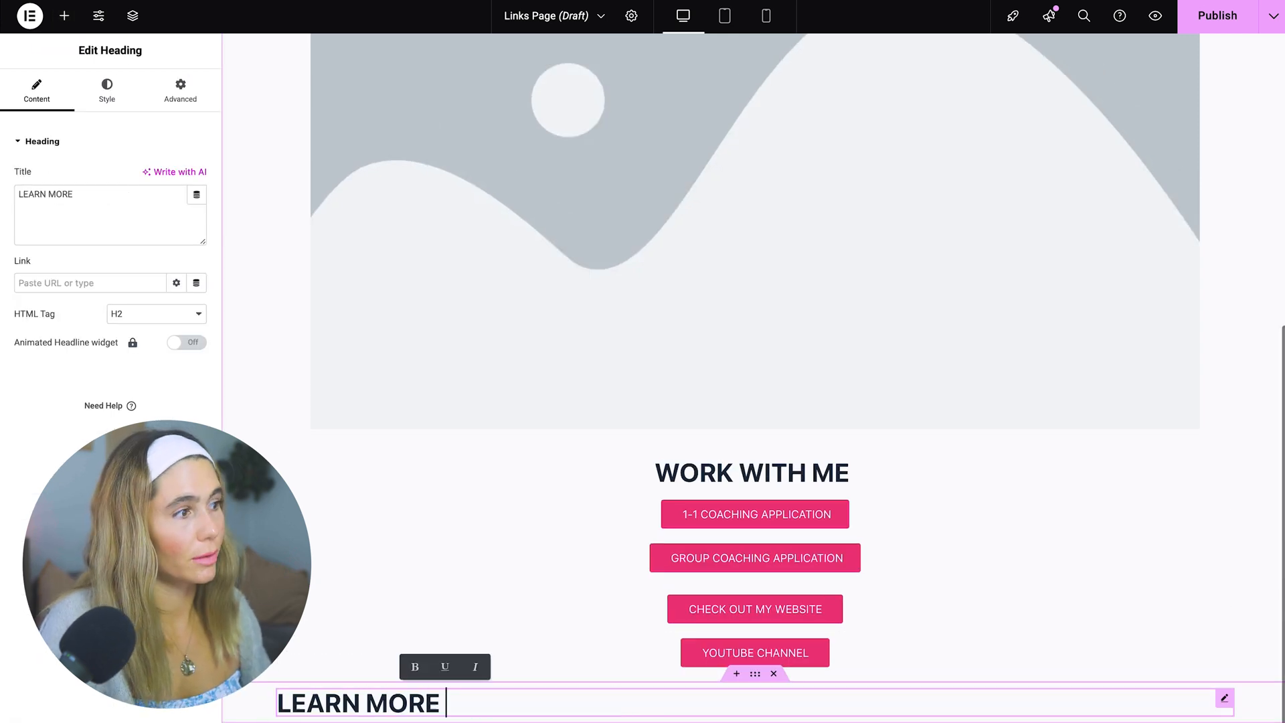
pyautogui.click(179, 88)
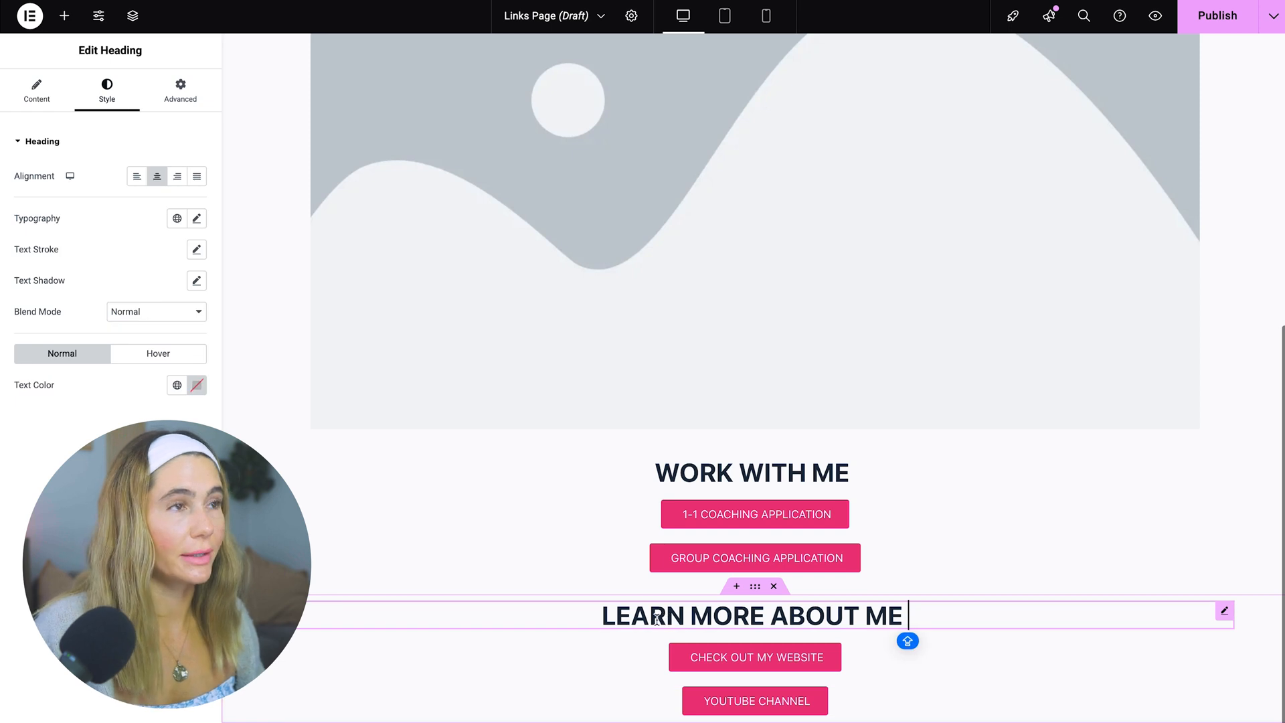
pyautogui.scroll(3)
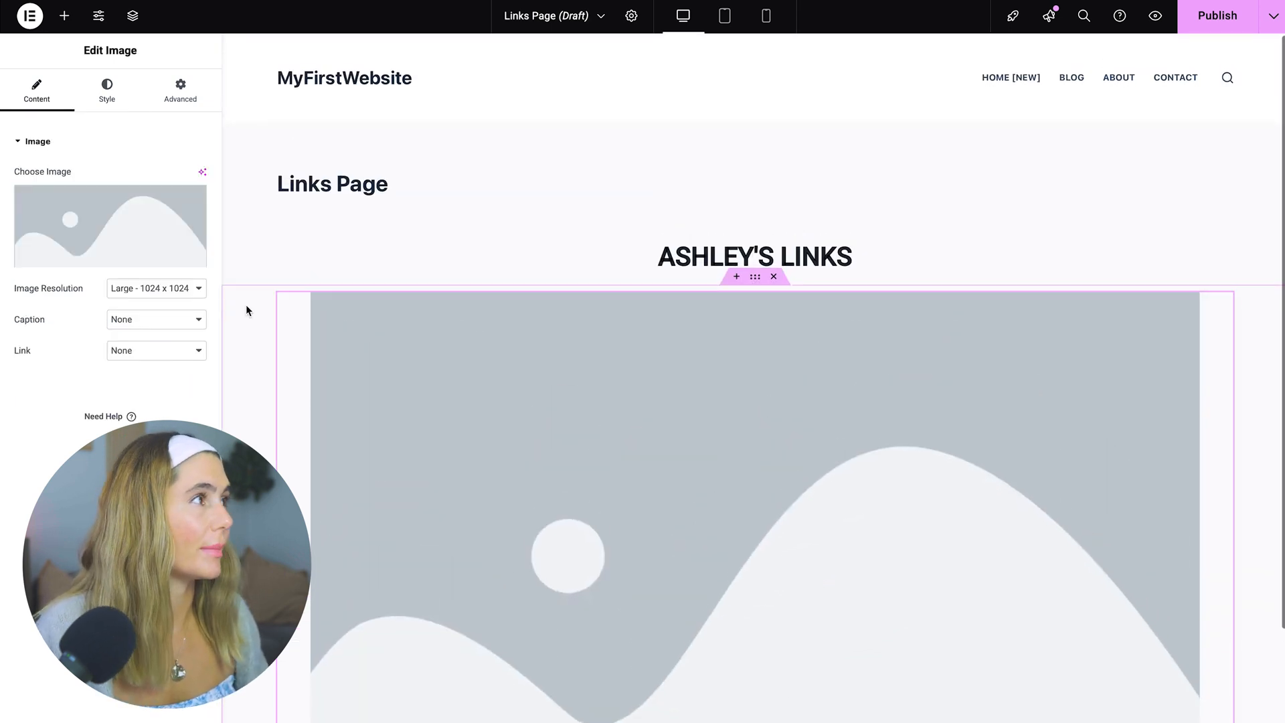
# - Swap the placeholder image for the snowy hiking photo from the Media Library
pyautogui.click(109, 225)
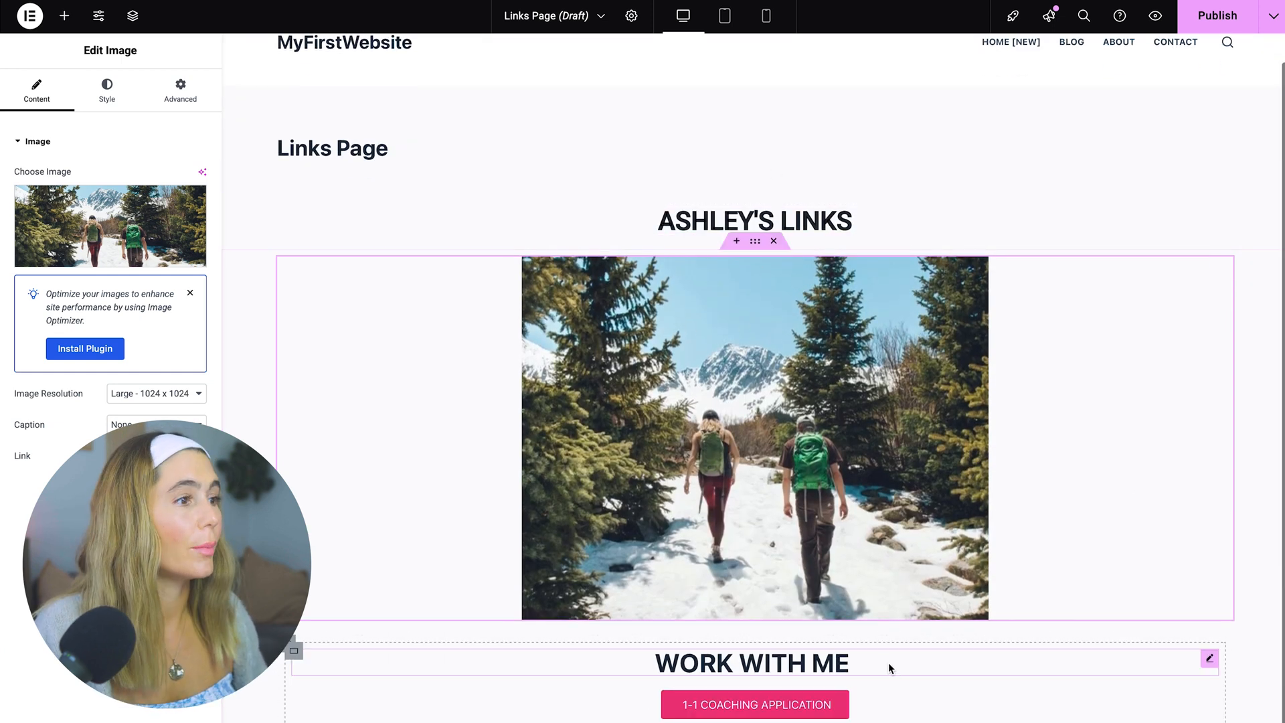
pyautogui.click(754, 704)
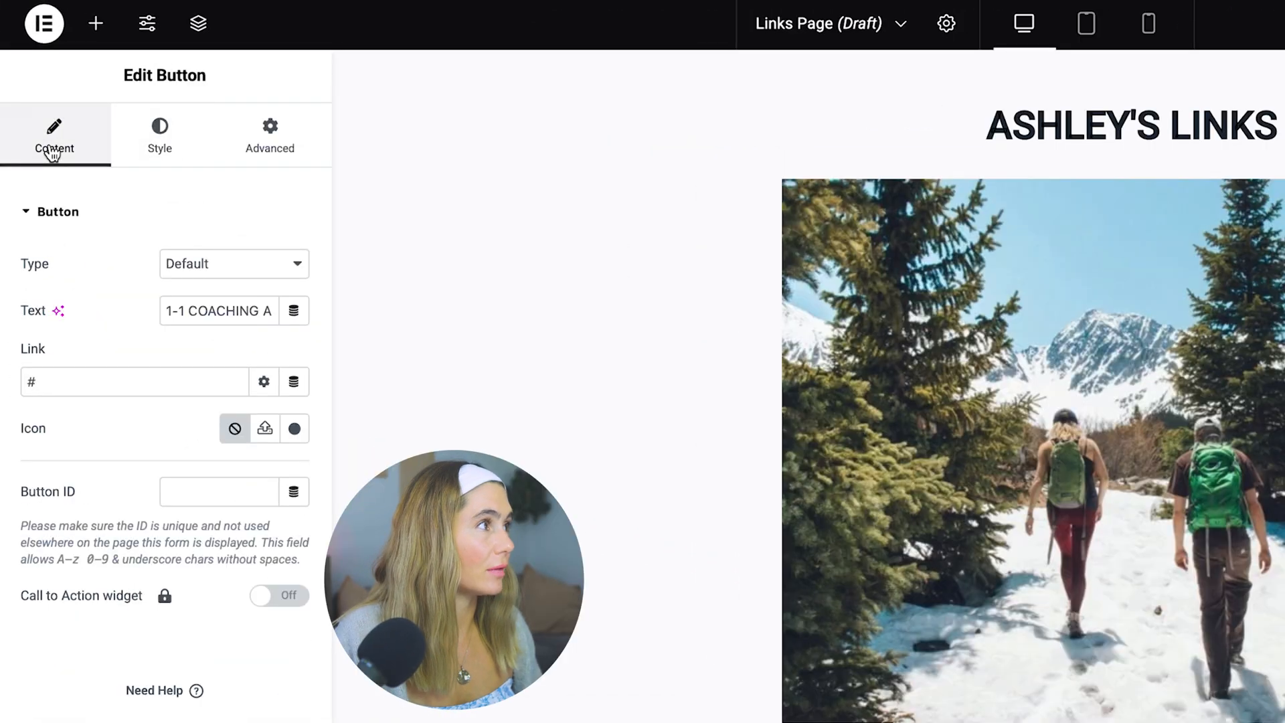
# - Review the button's text and link settings before previewing the Links Page live
pyautogui.click(131, 381)
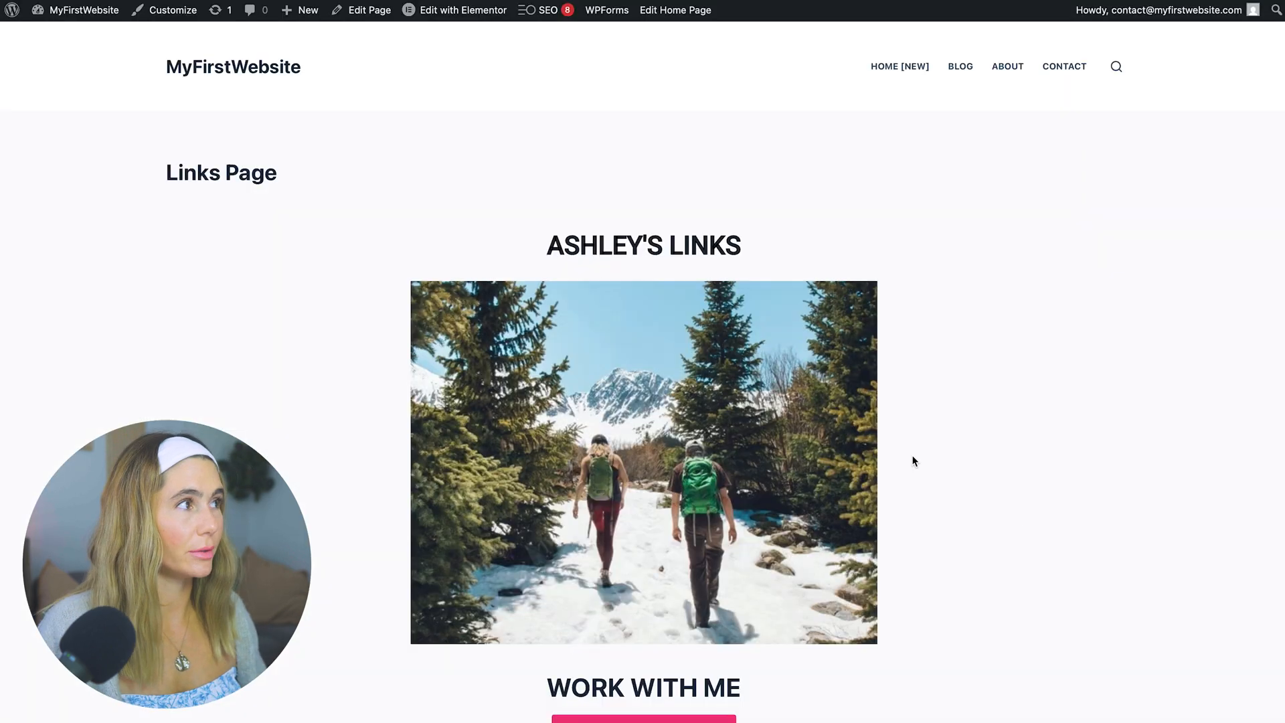
# - Try the 1-1 COACHING APPLICATION button on the live Links Page
pyautogui.scroll(-3)
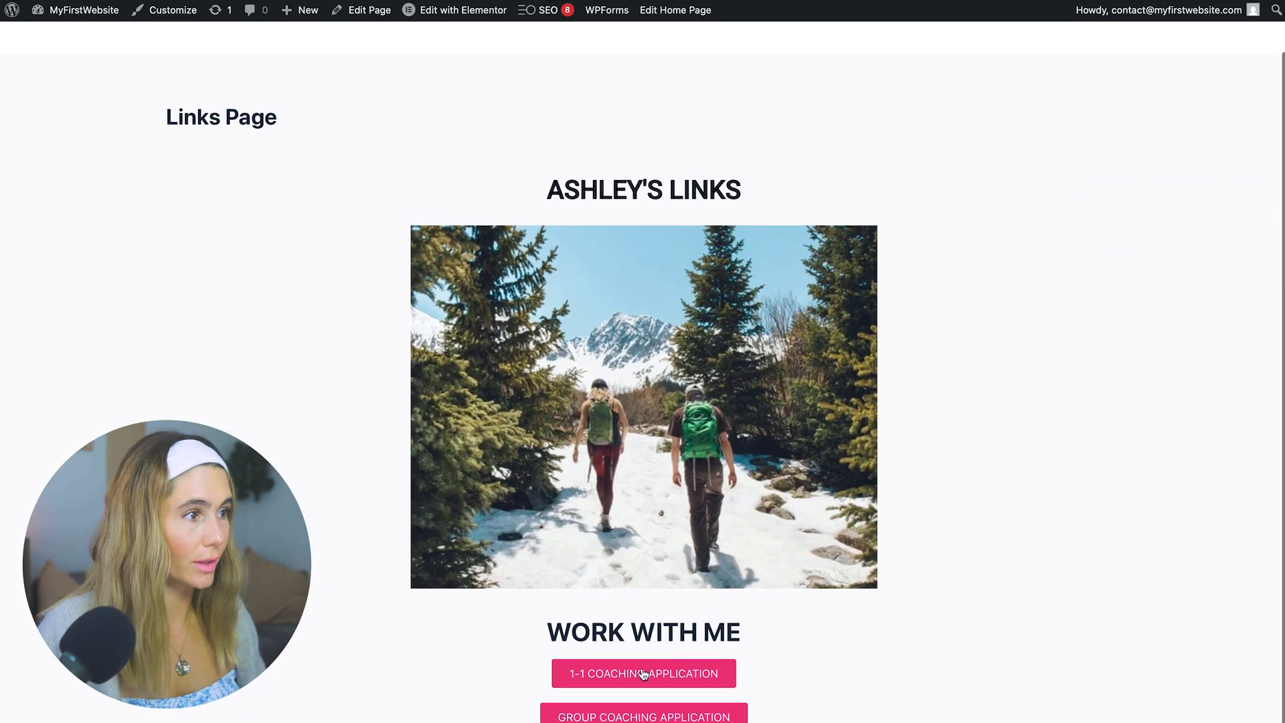
pyautogui.click(644, 673)
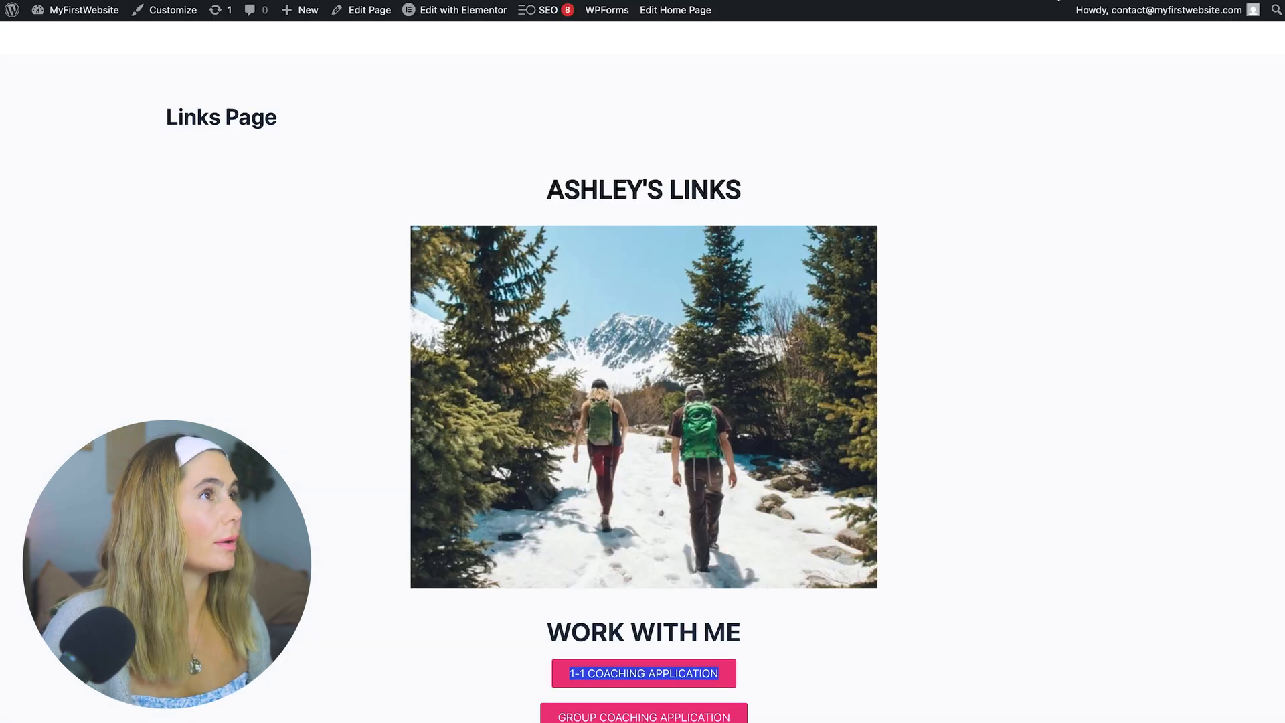
# - Check the page at tablet and phone widths, then return to the desktop layout
pyautogui.click(461, 10)
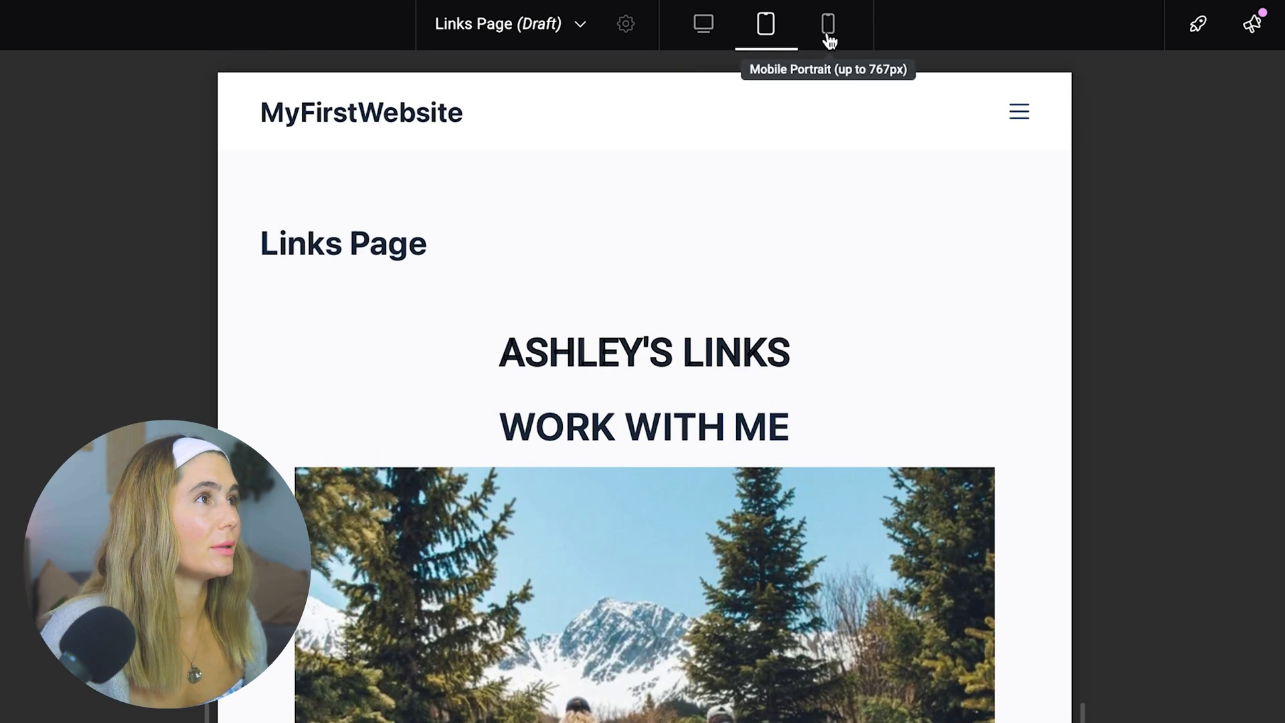
pyautogui.click(827, 23)
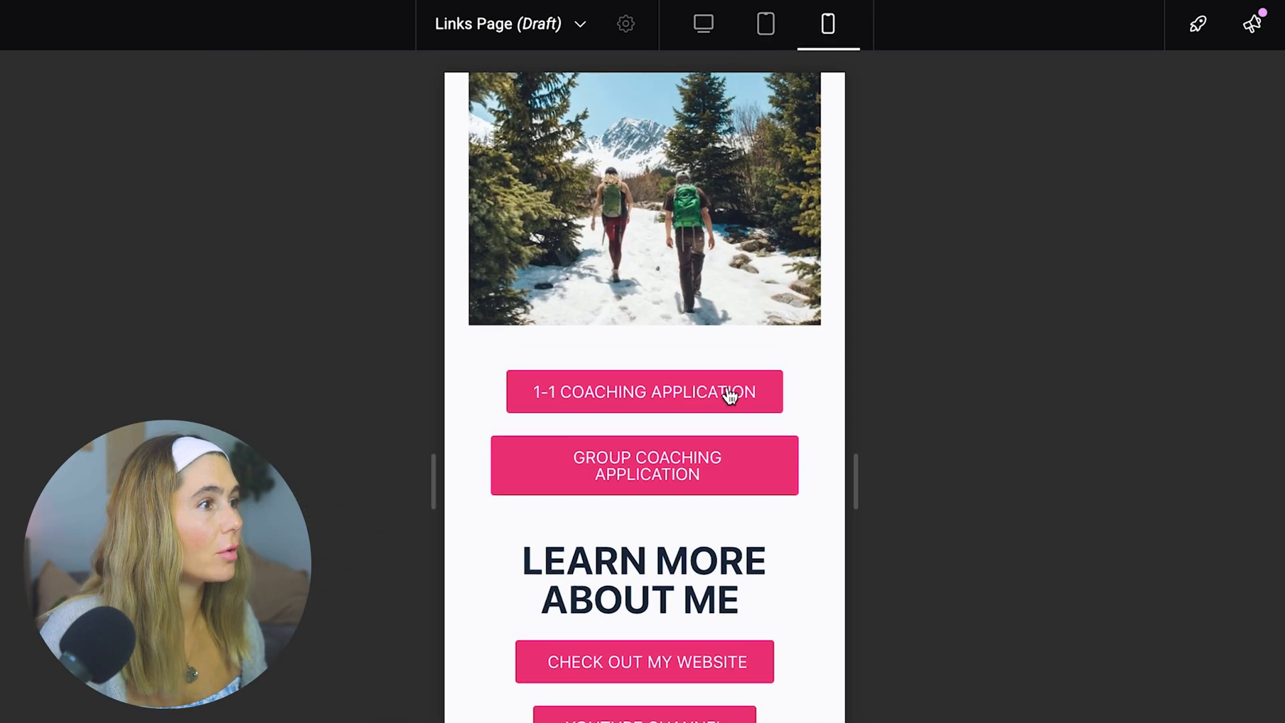
pyautogui.click(703, 24)
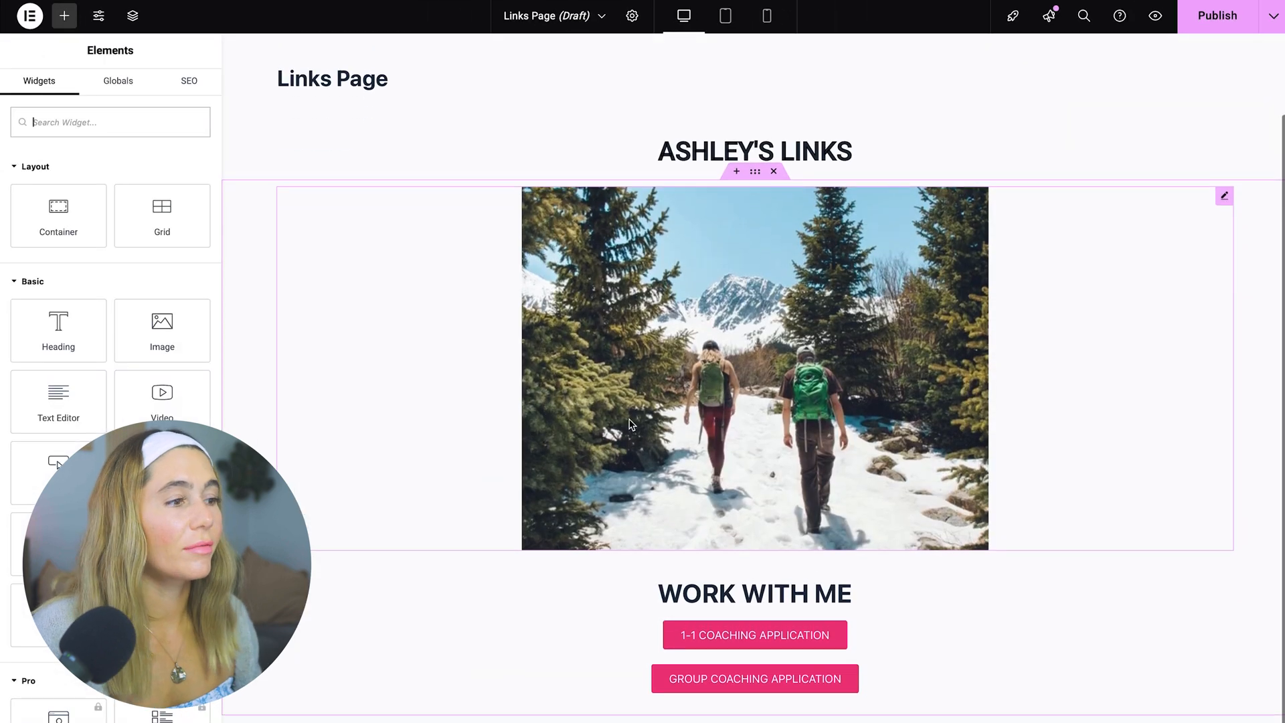
# - Select the 1-1 COACHING APPLICATION button, which links to a Google Forms address
pyautogui.scroll(-3)
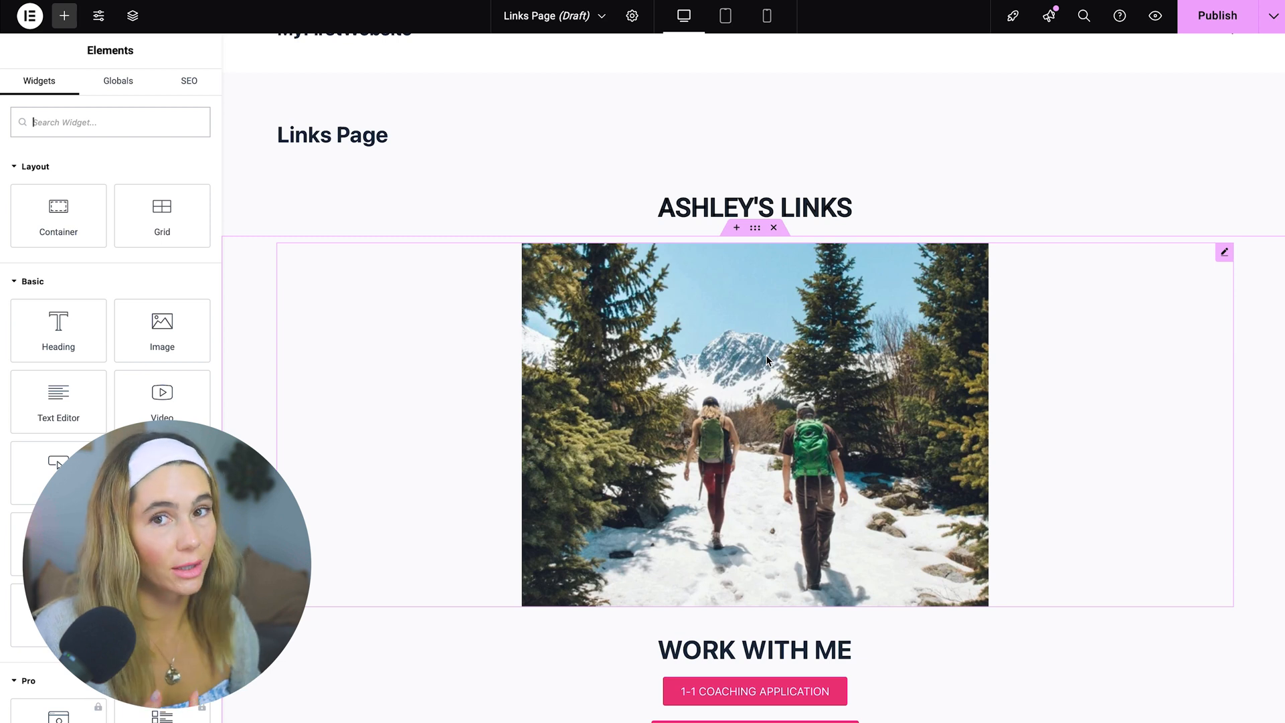
pyautogui.moveTo(332, 423)
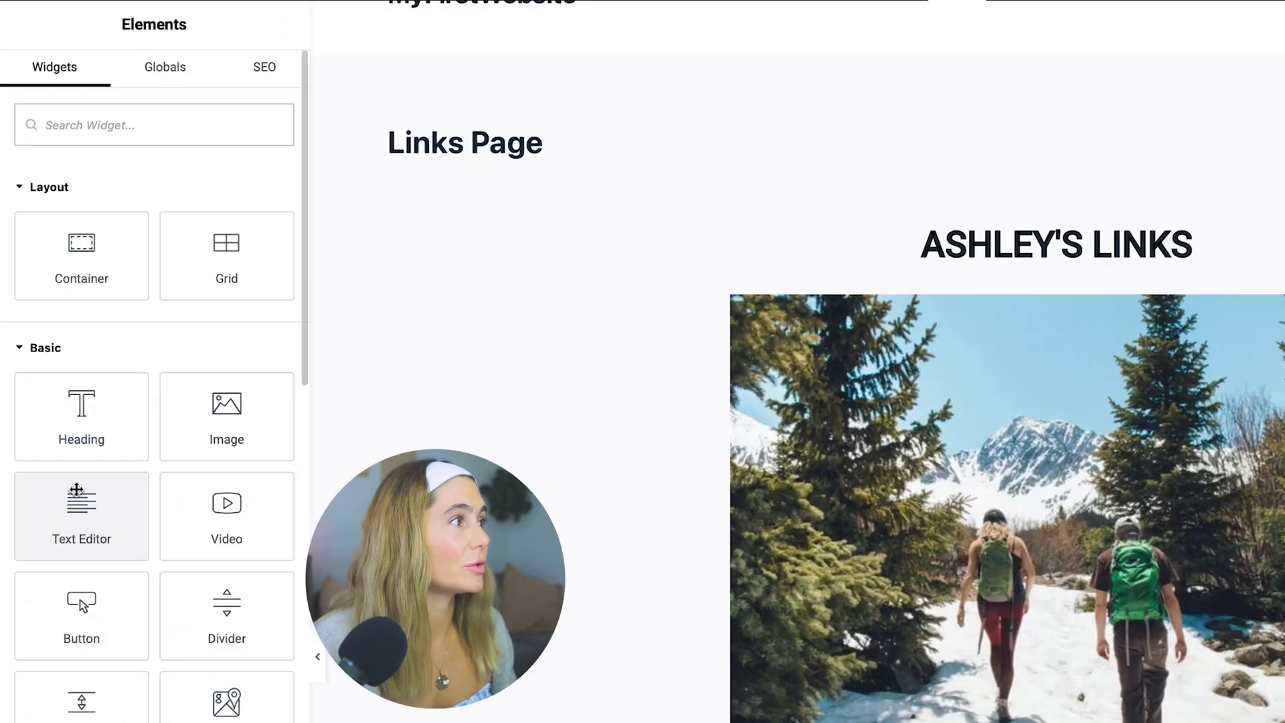
pyautogui.moveTo(227, 424)
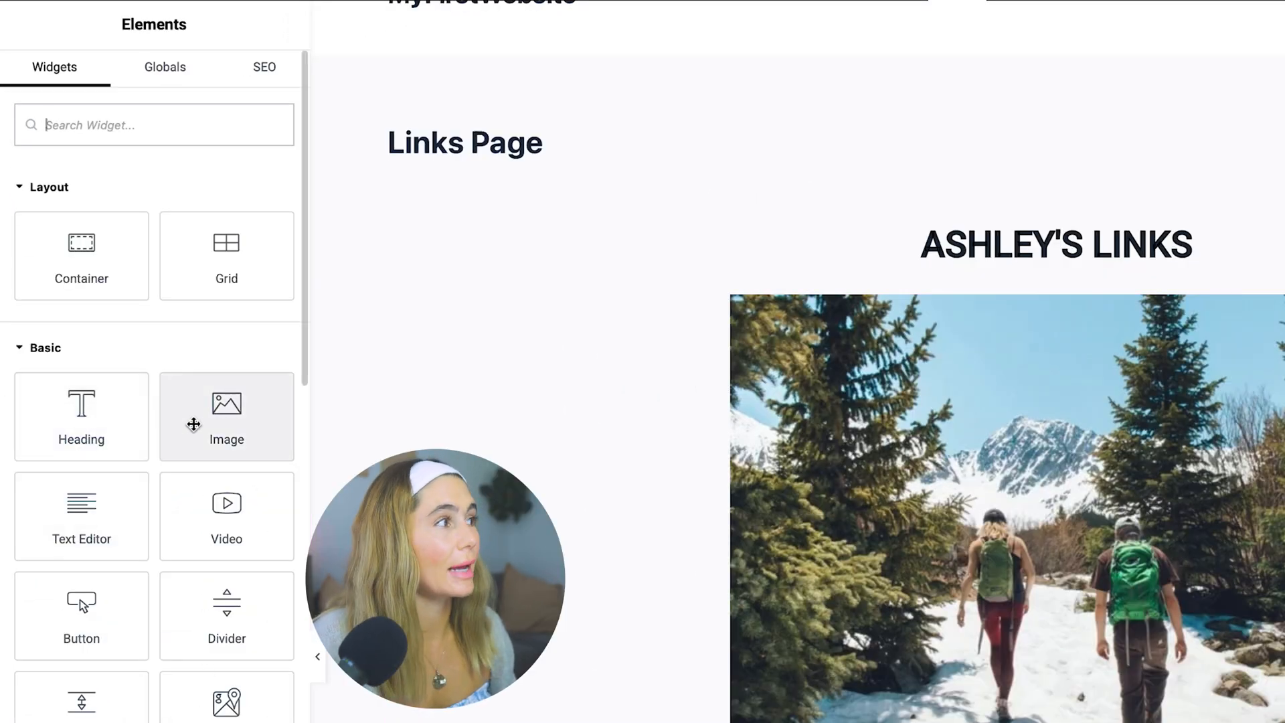
pyautogui.moveTo(226, 516)
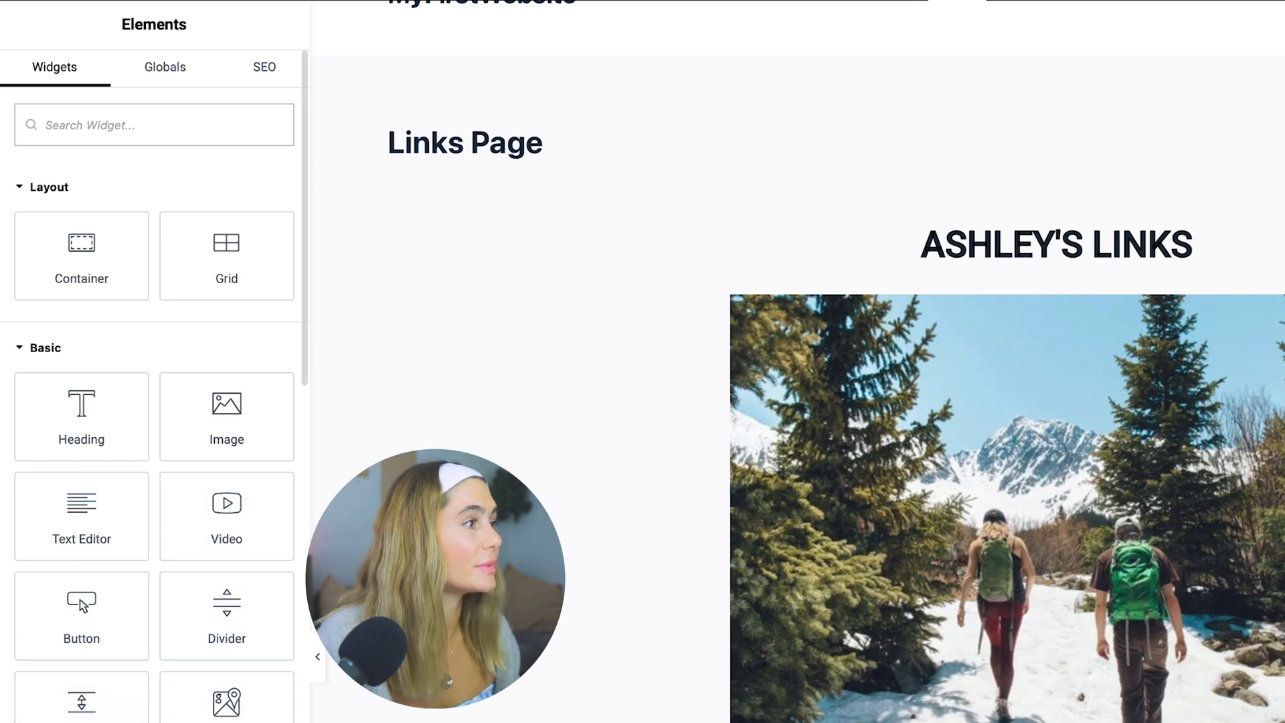
pyautogui.click(1056, 255)
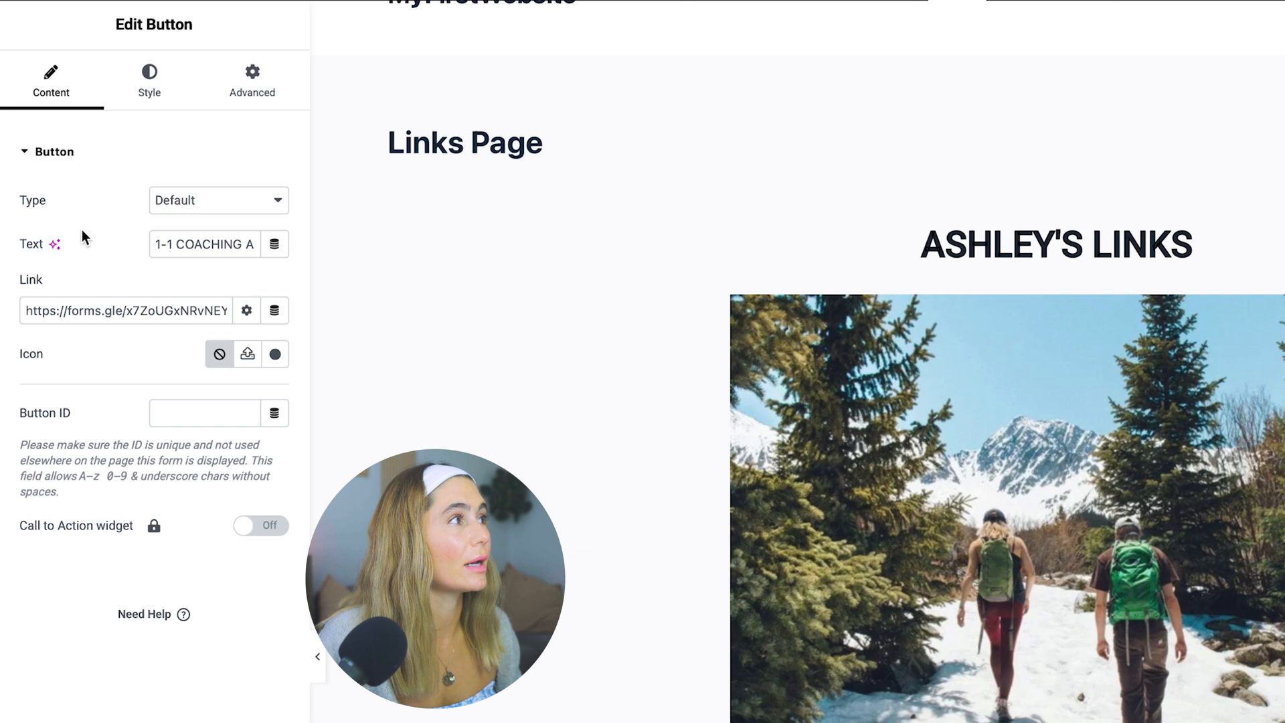
# - Review the coaching button's Style and Advanced settings, expanding Motion Effects
pyautogui.click(149, 79)
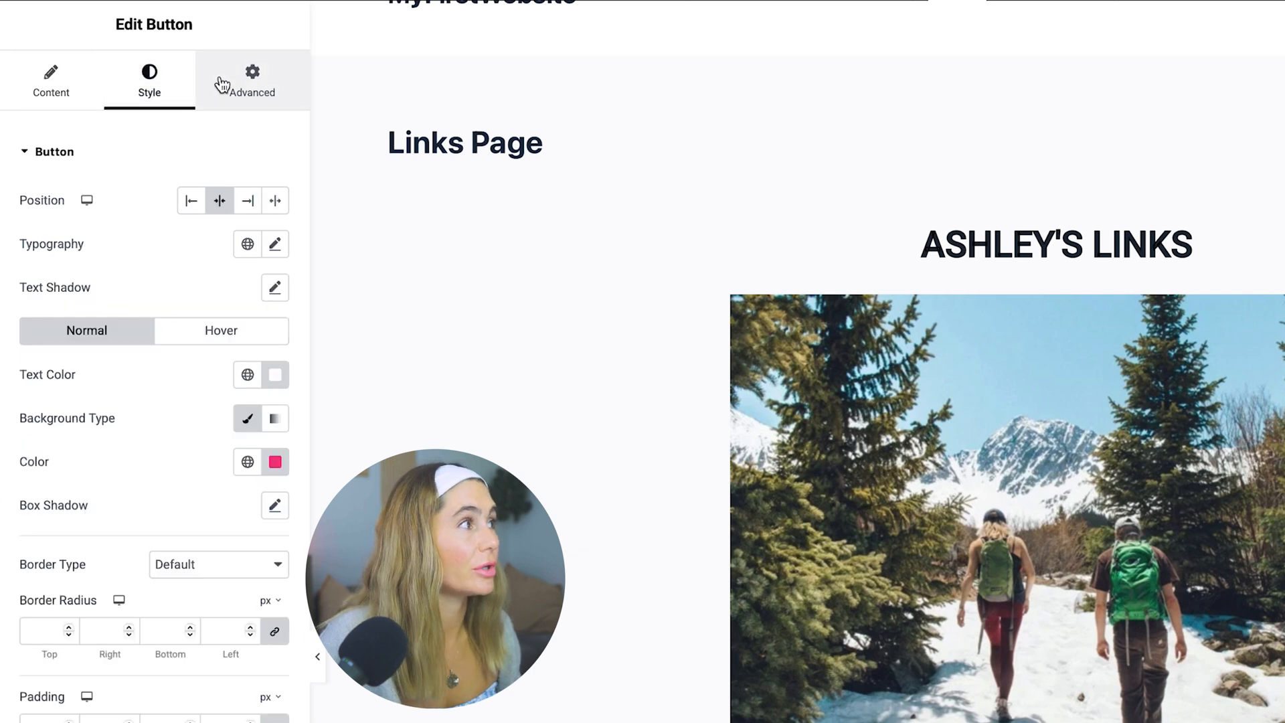
pyautogui.click(252, 80)
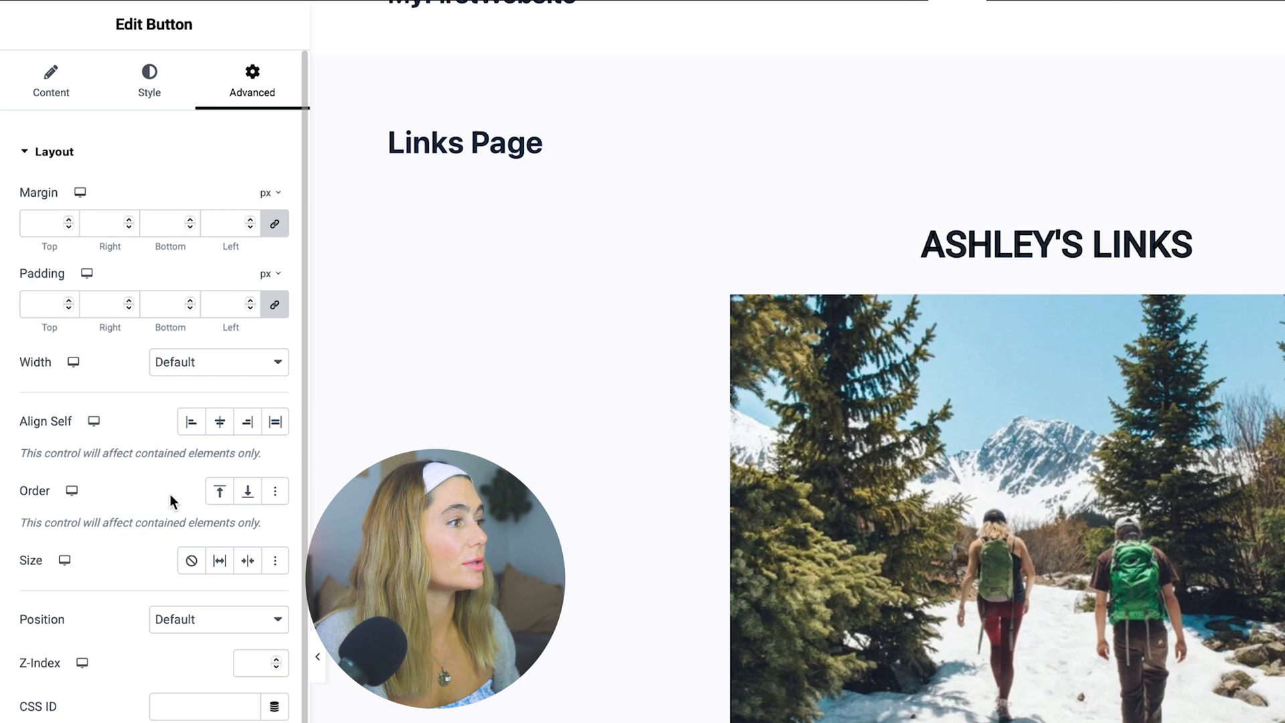
pyautogui.click(54, 152)
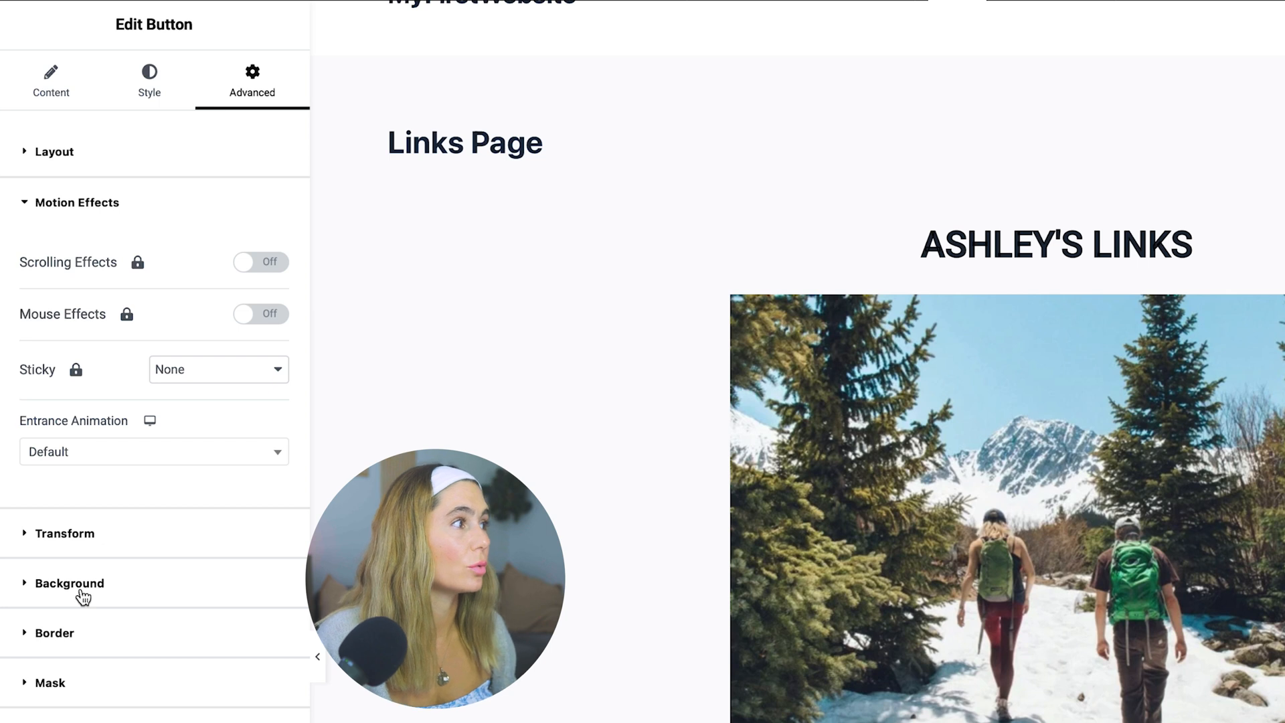
pyautogui.click(70, 582)
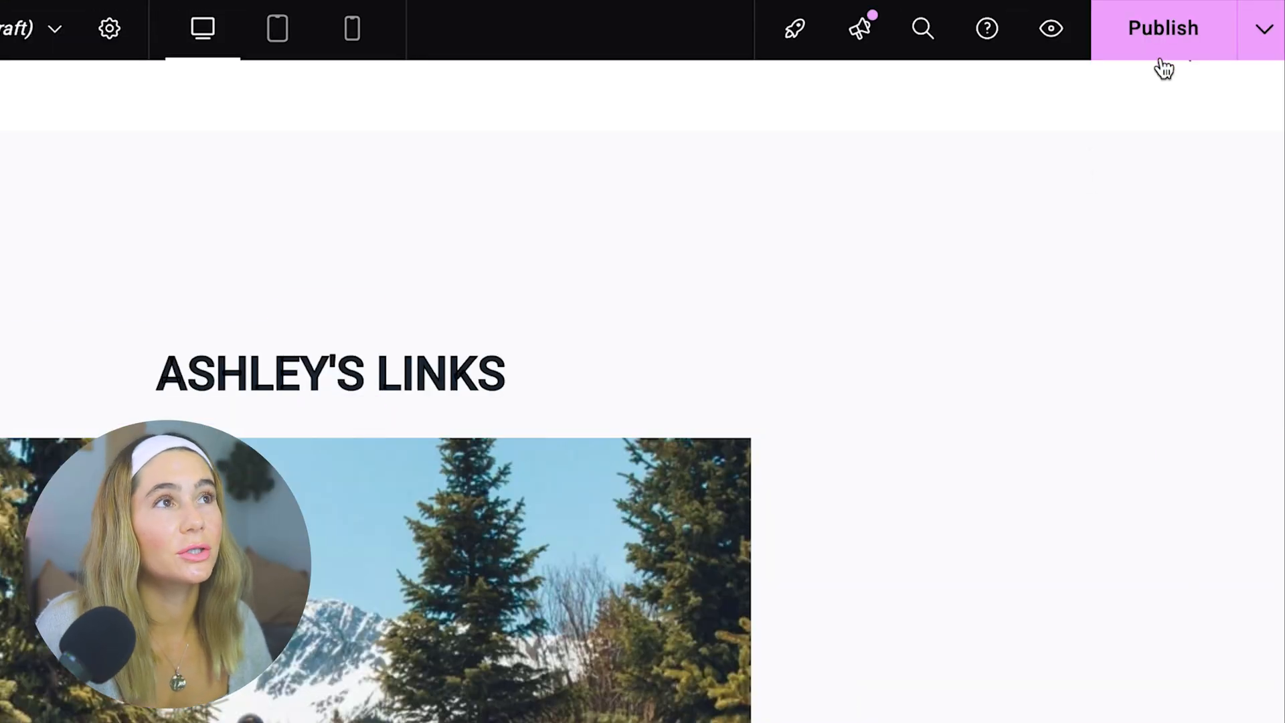
# - Publish the Links Page from the top bar
pyautogui.click(328, 374)
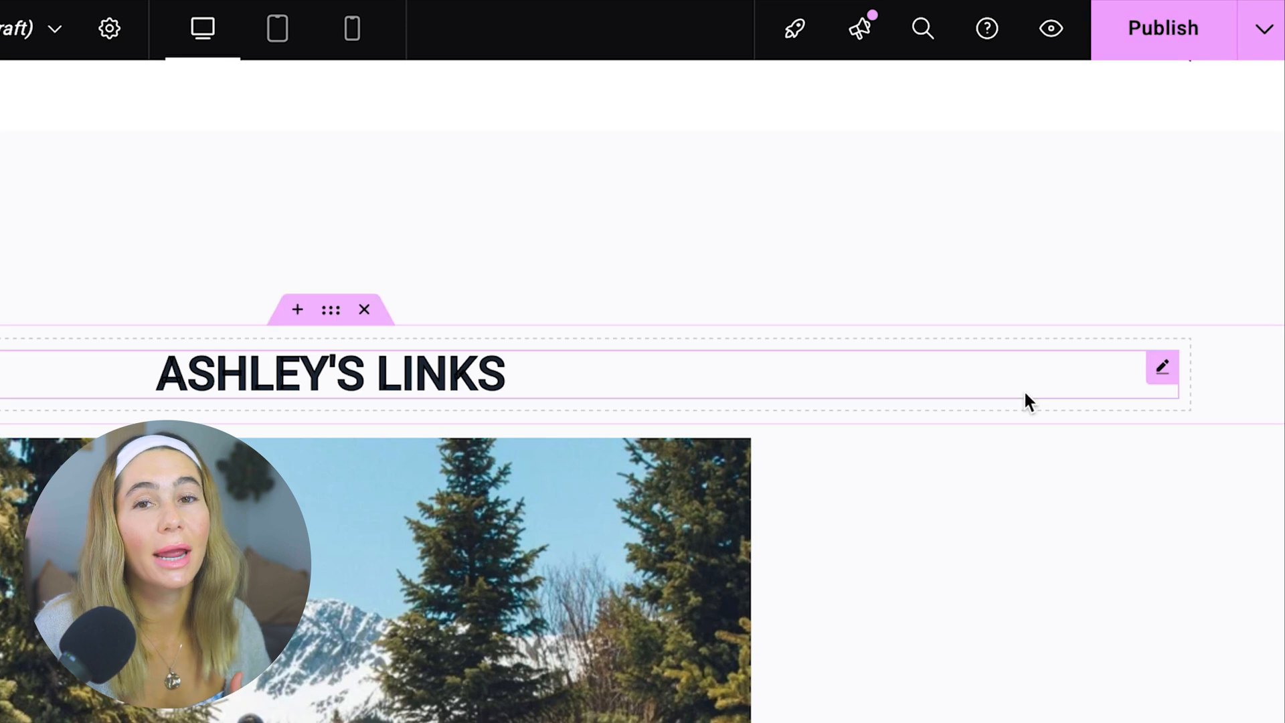